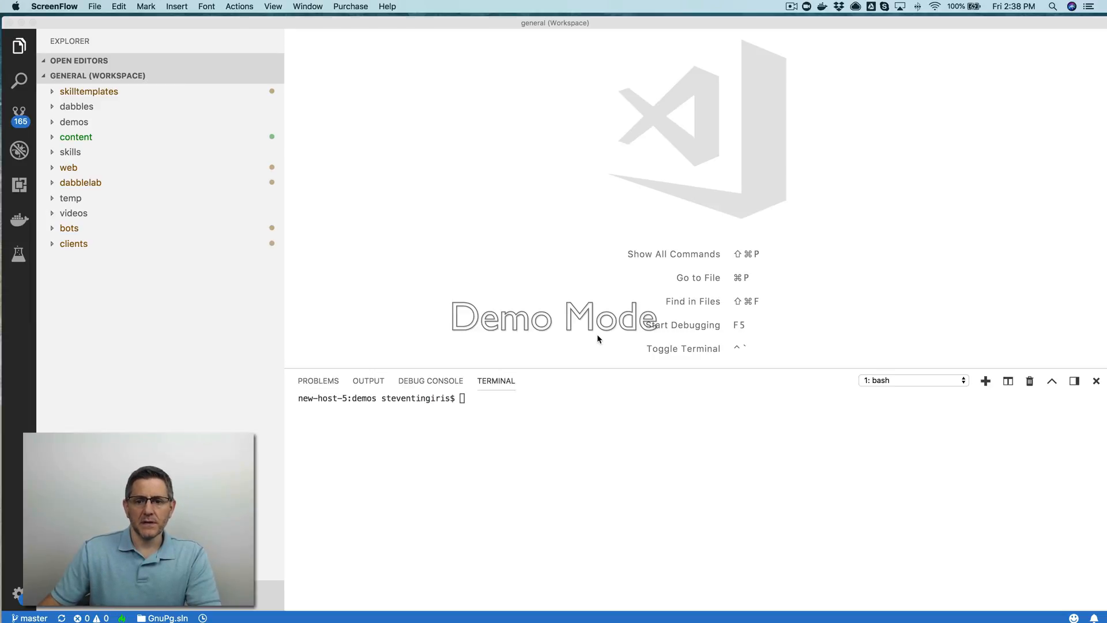
mouse_move(542, 322)
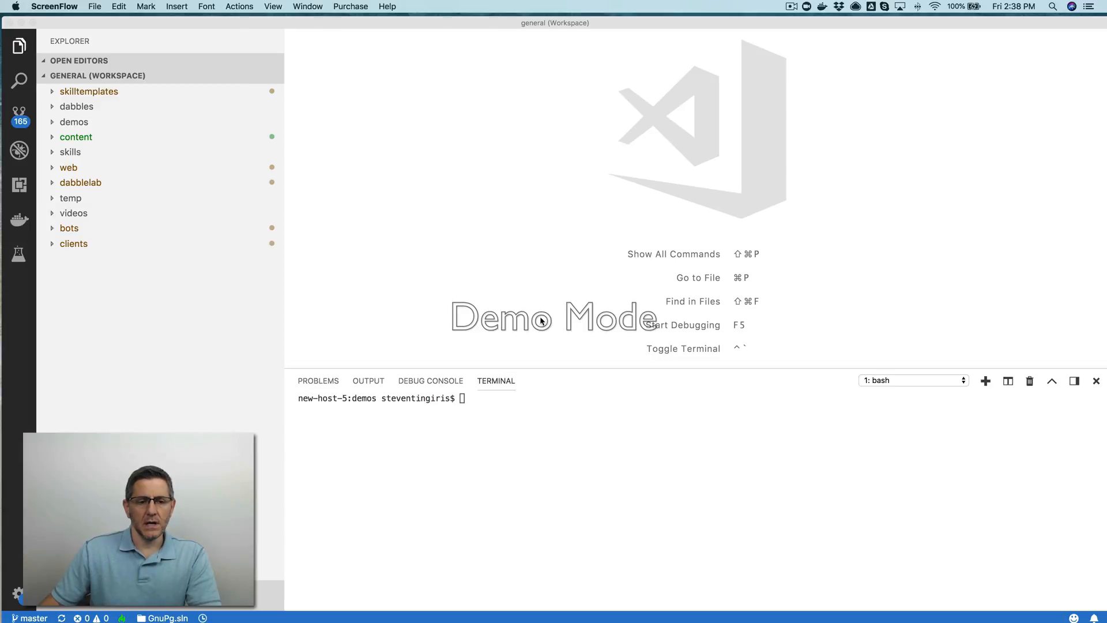
mouse_move(492, 273)
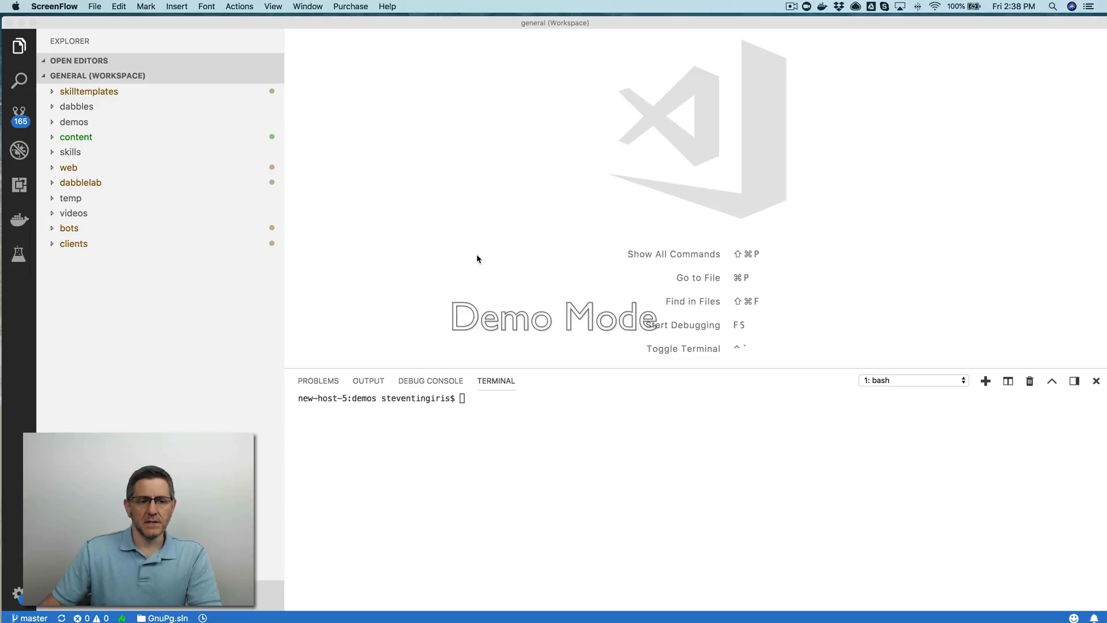
mouse_move(464, 245)
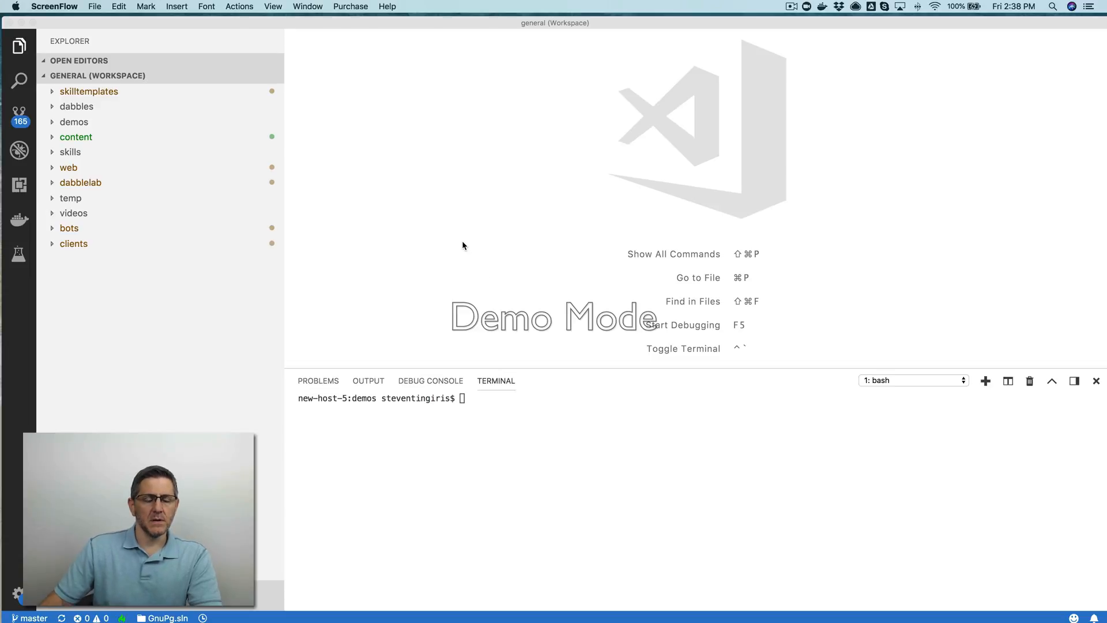
mouse_move(414, 192)
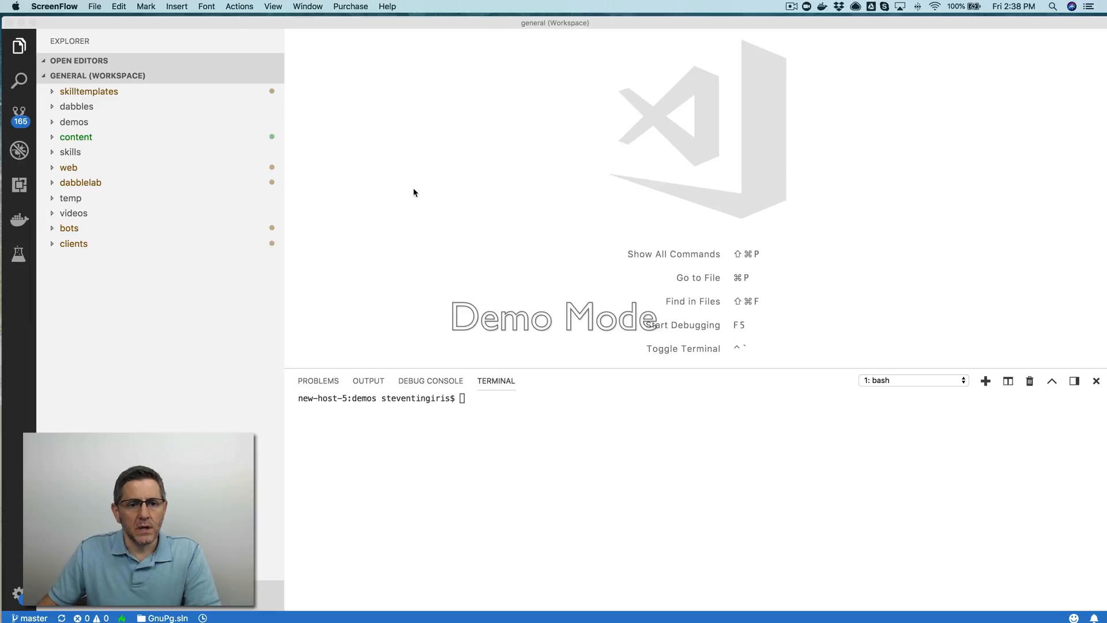
mouse_move(95, 105)
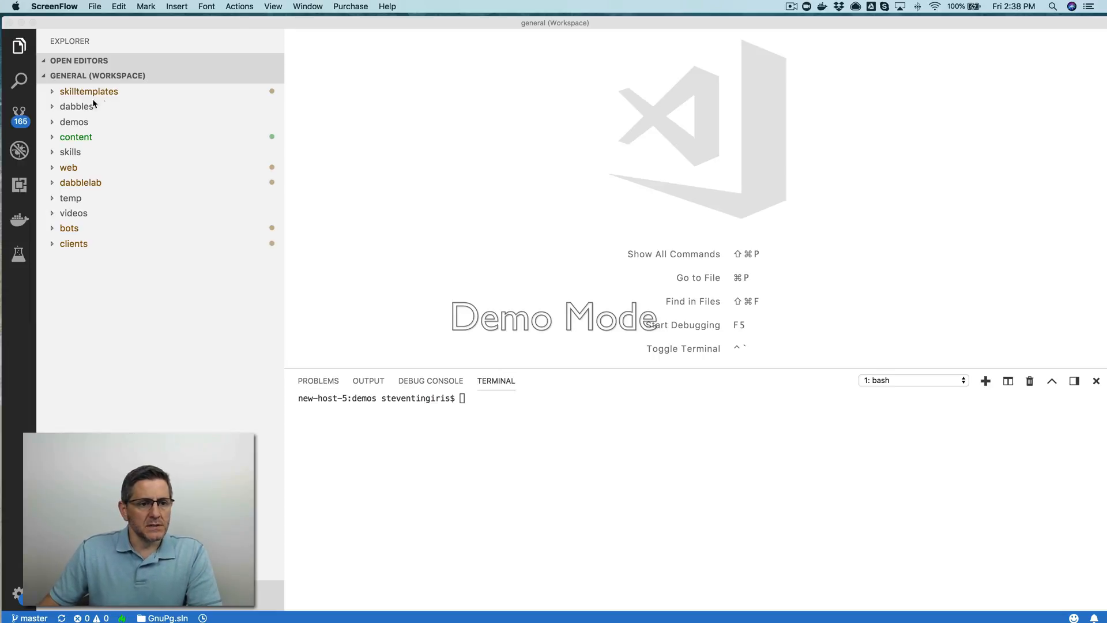
mouse_move(395, 161)
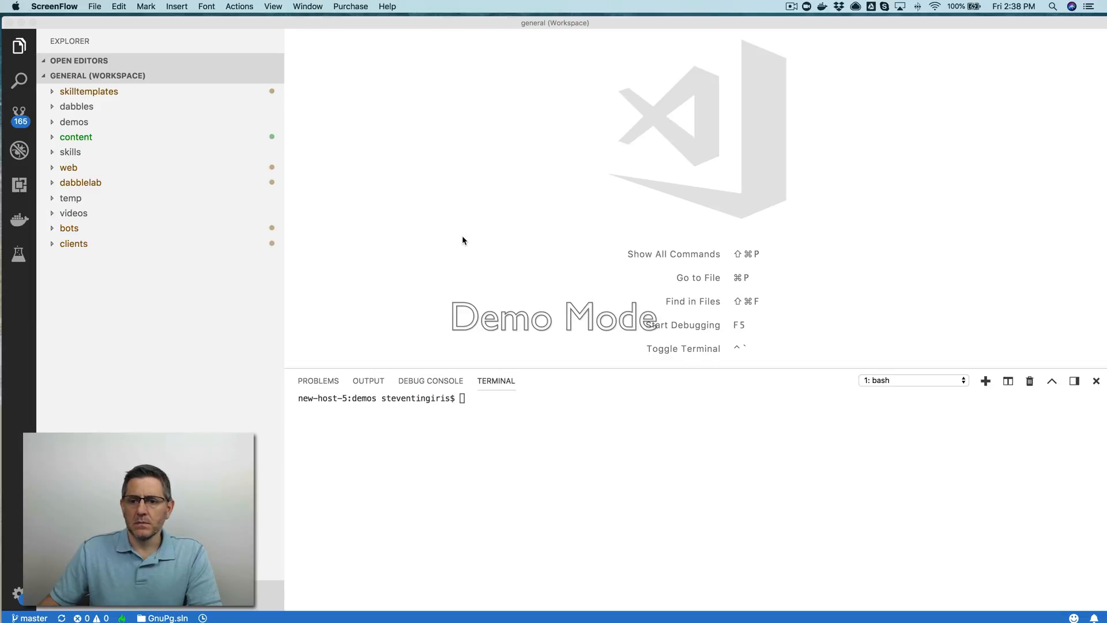
mouse_move(470, 256)
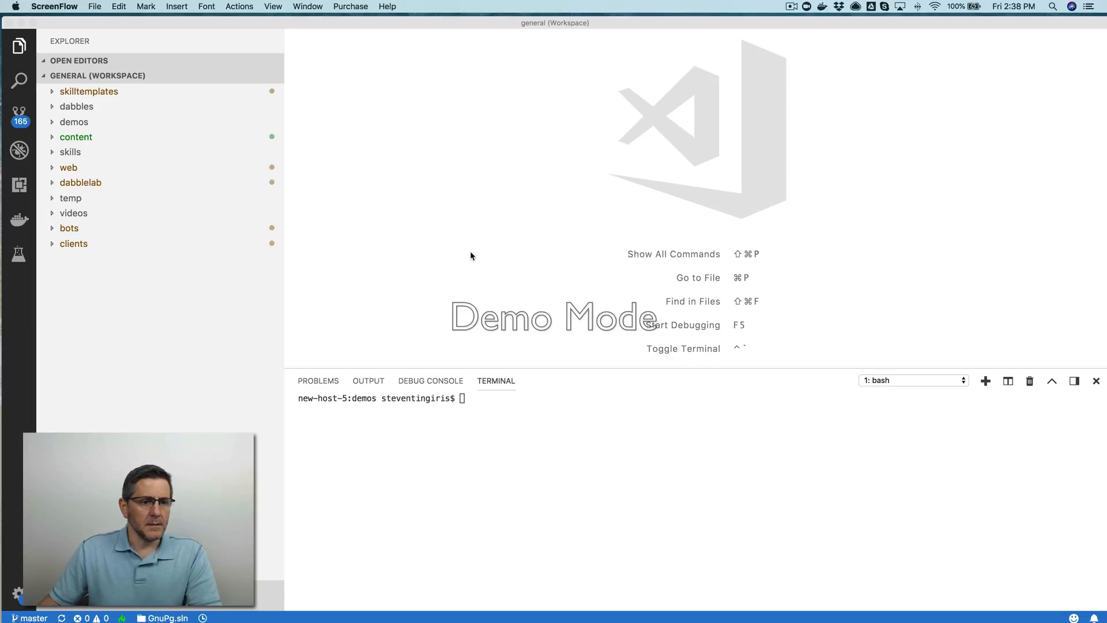
mouse_move(358, 224)
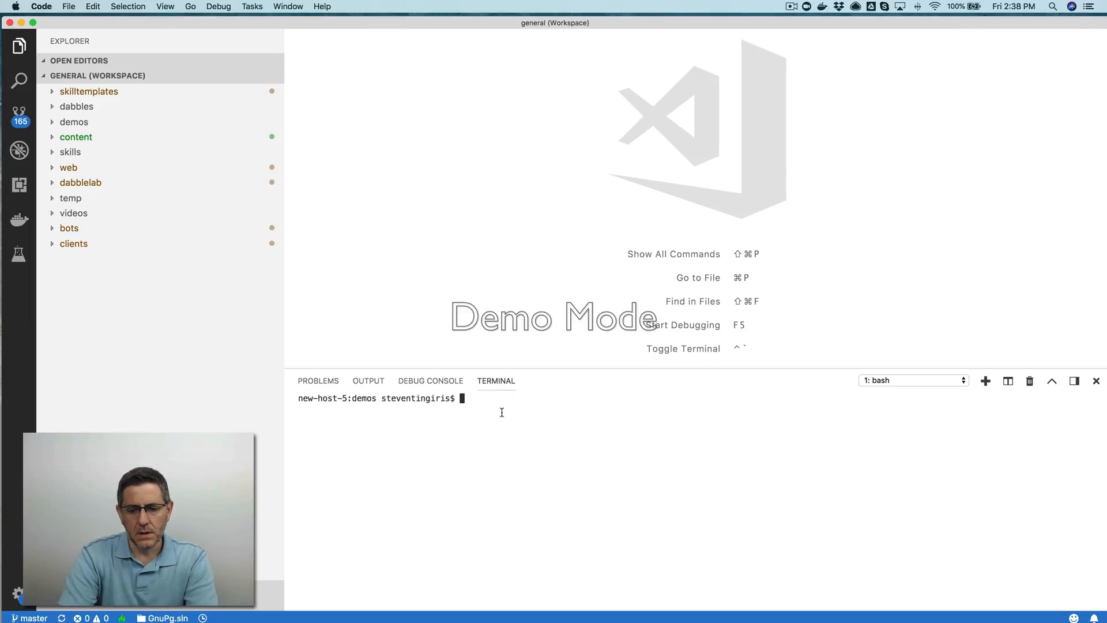
text(ask new)
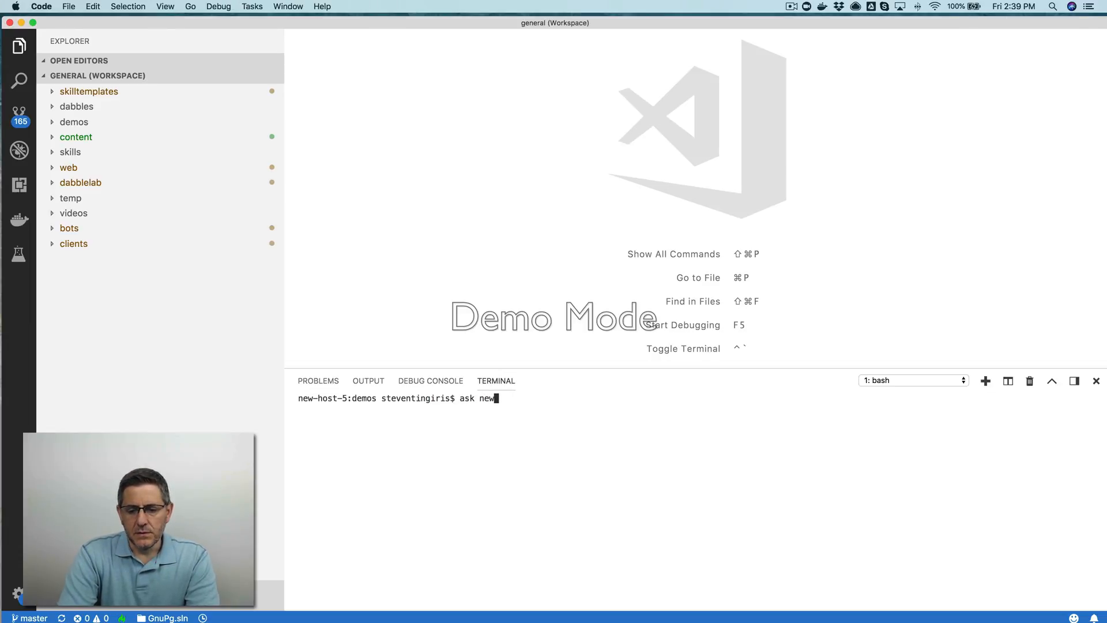
text(--template)
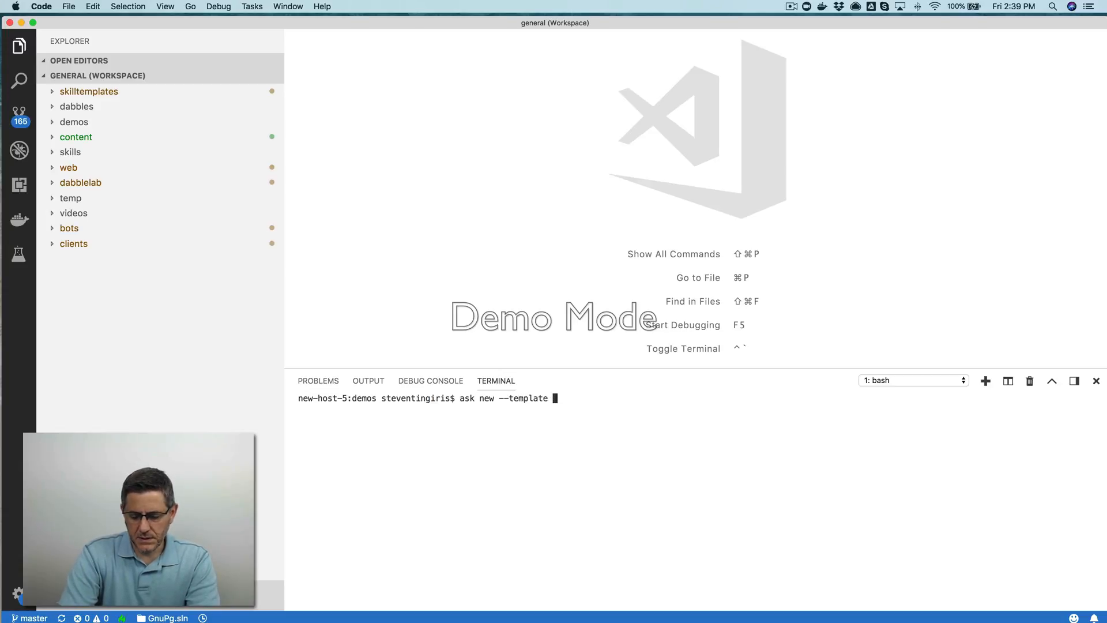
text(--url ht)
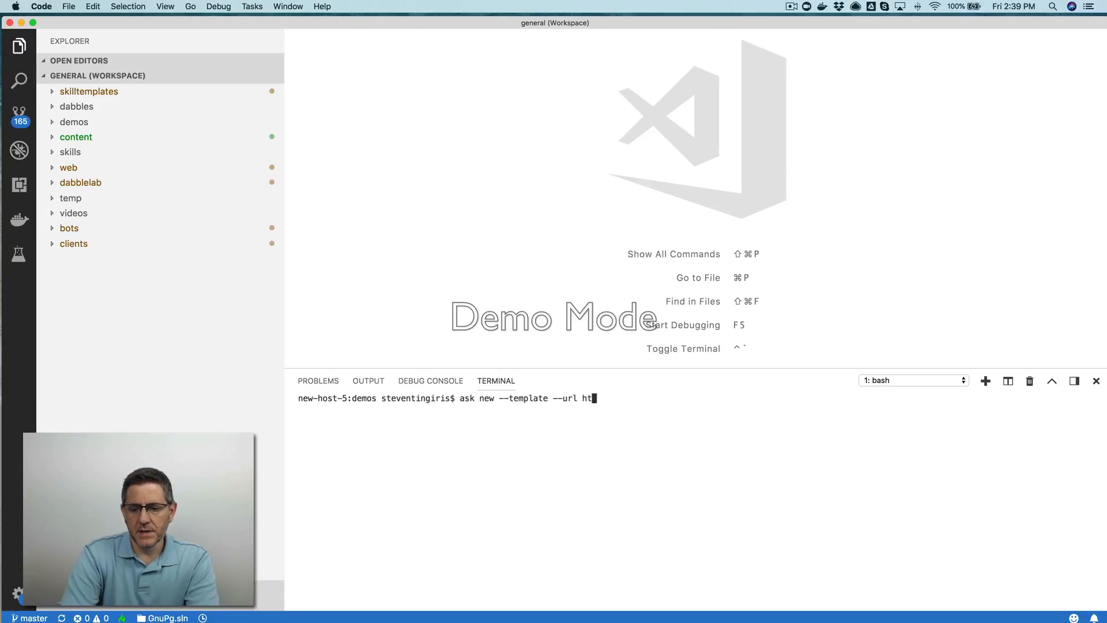
text(tps)
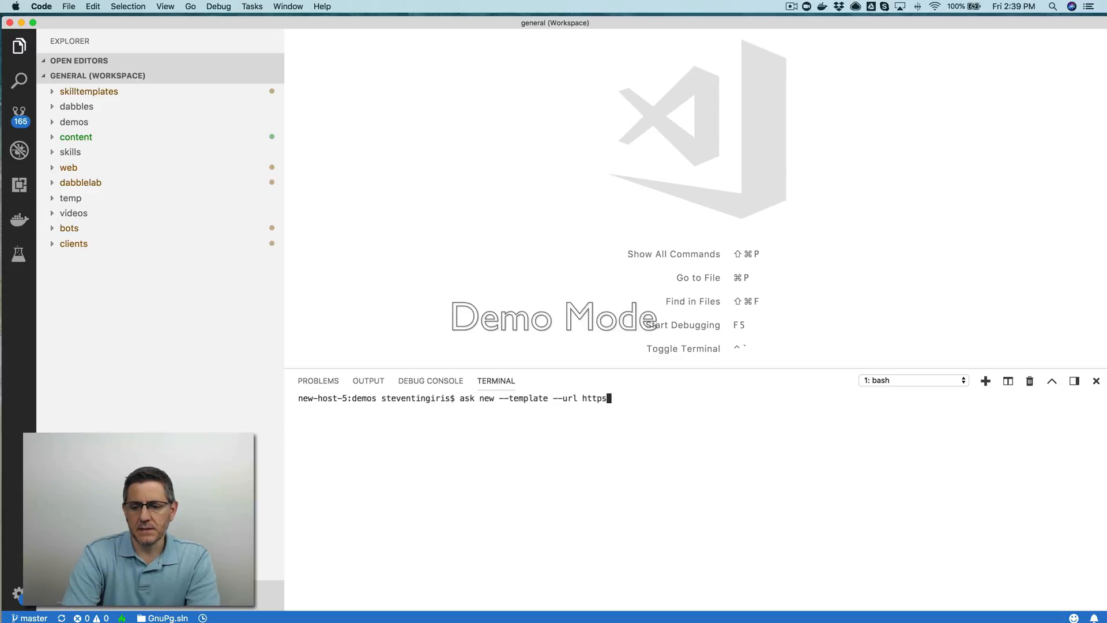
text(://skilltempla)
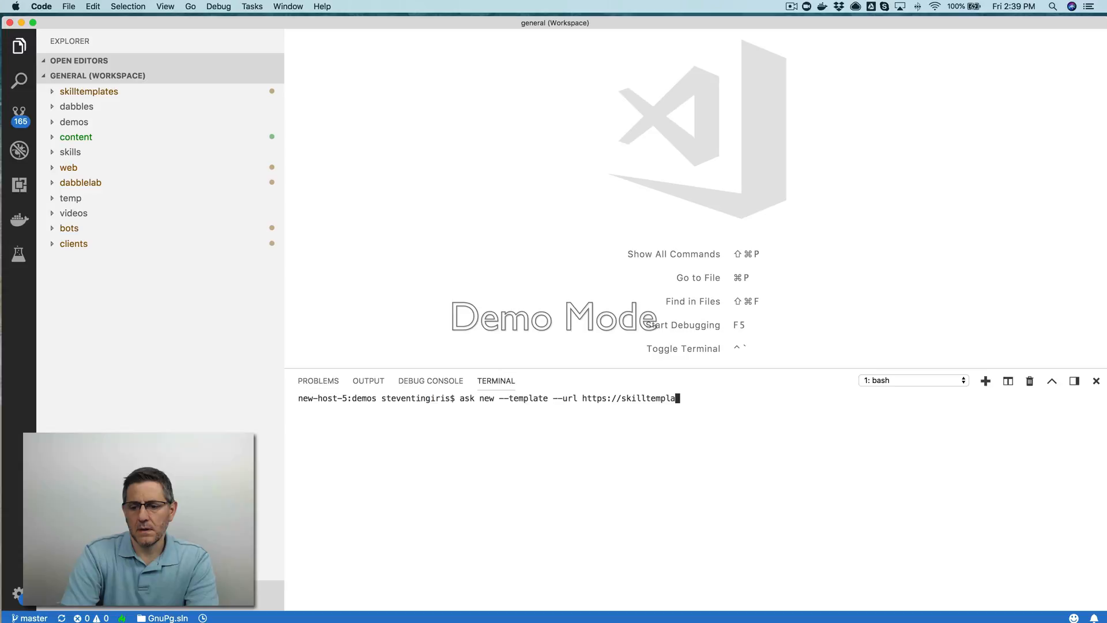
text(tes.com)
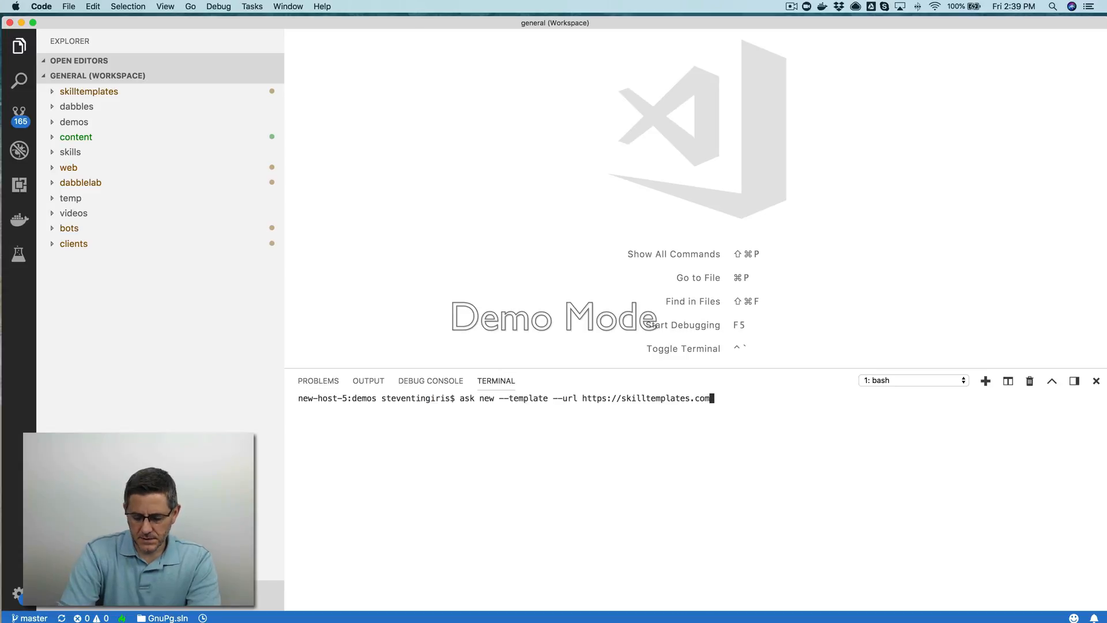
text(/templat)
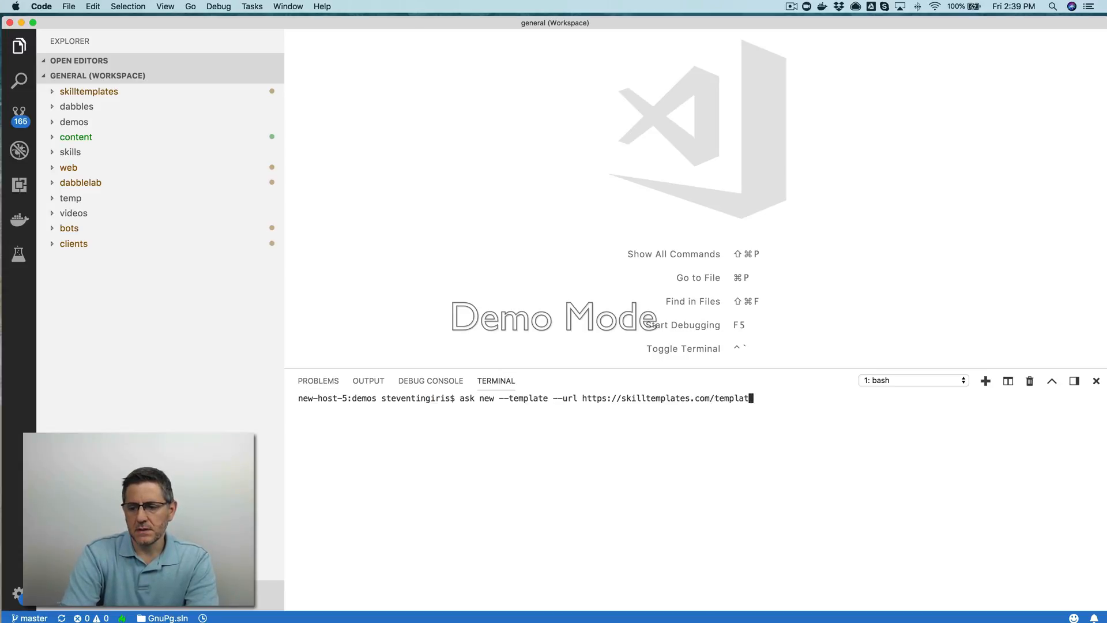
text(s.json)
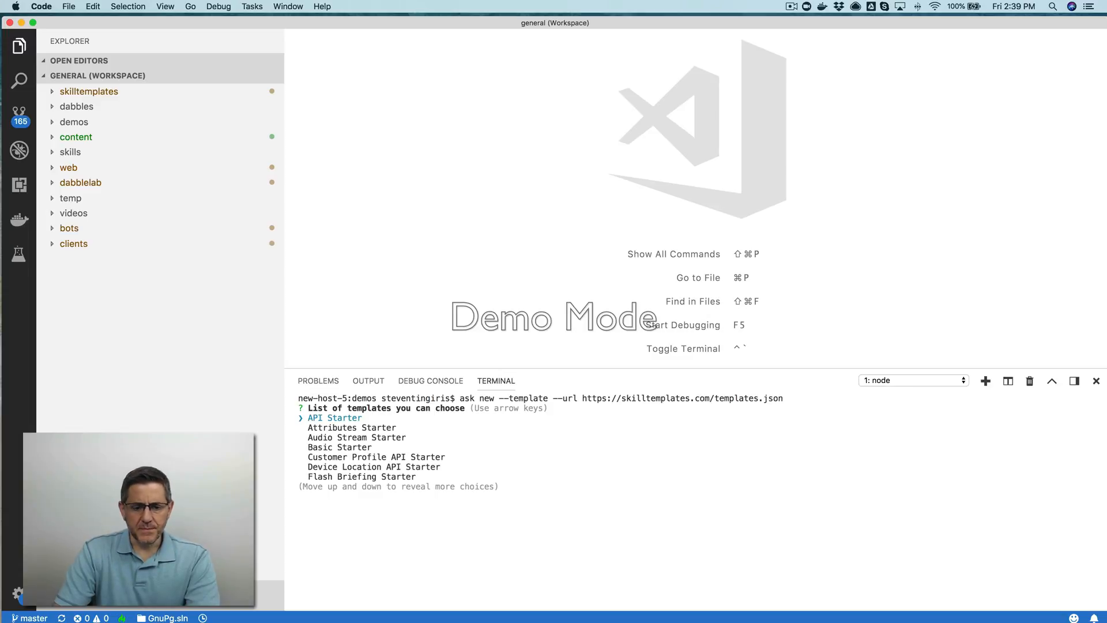
Choose the VideoApp Starter template to create the videoapp-starter skill.
key(down)
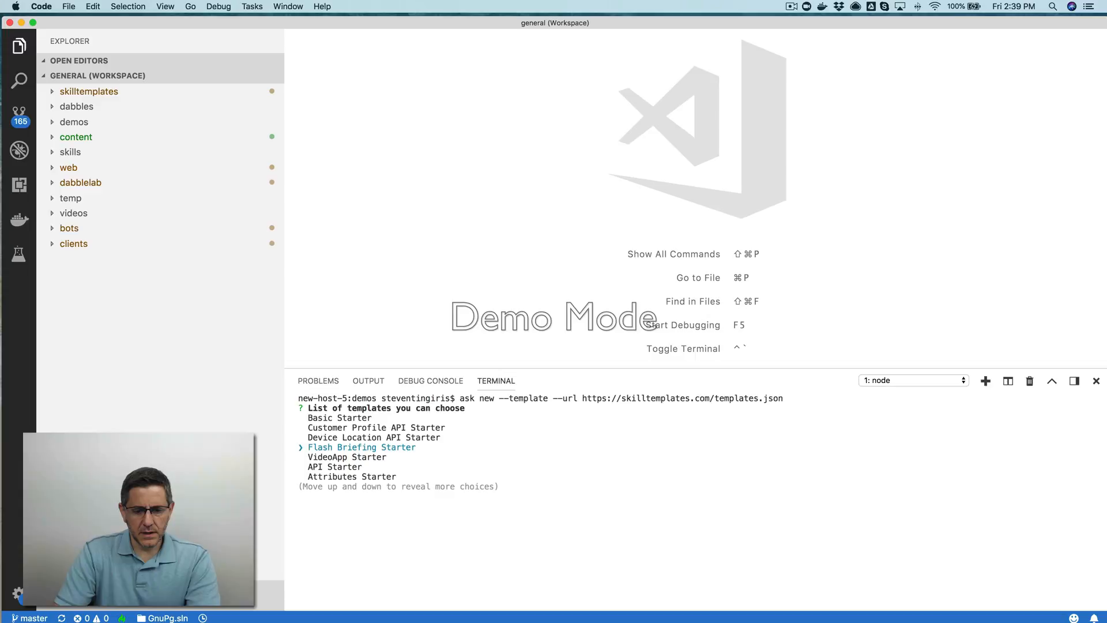
key(Down)
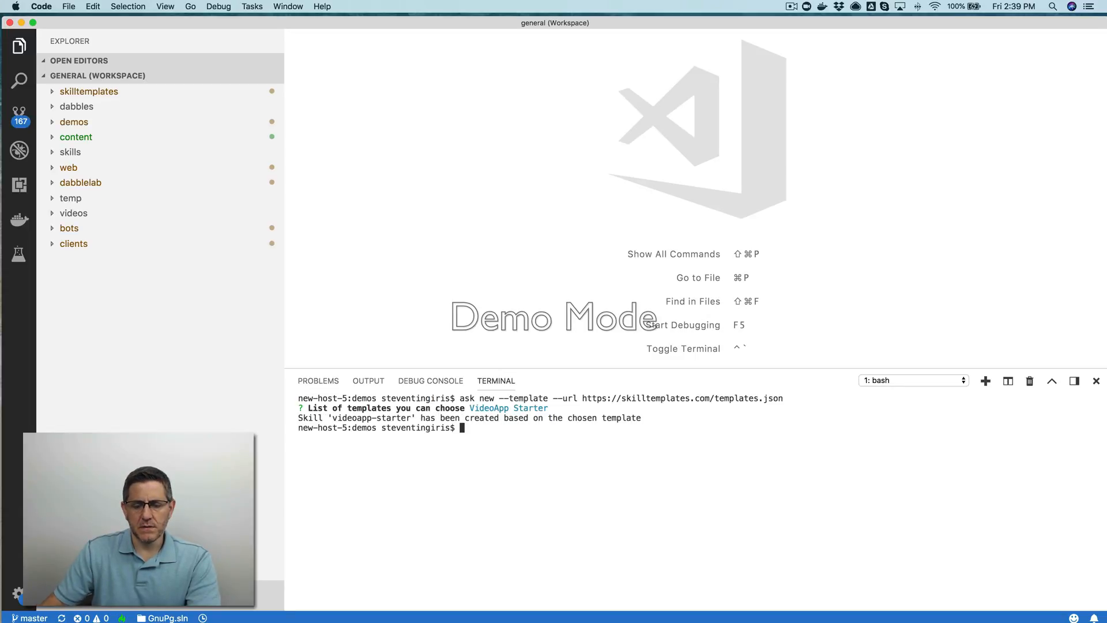
mouse_move(471, 335)
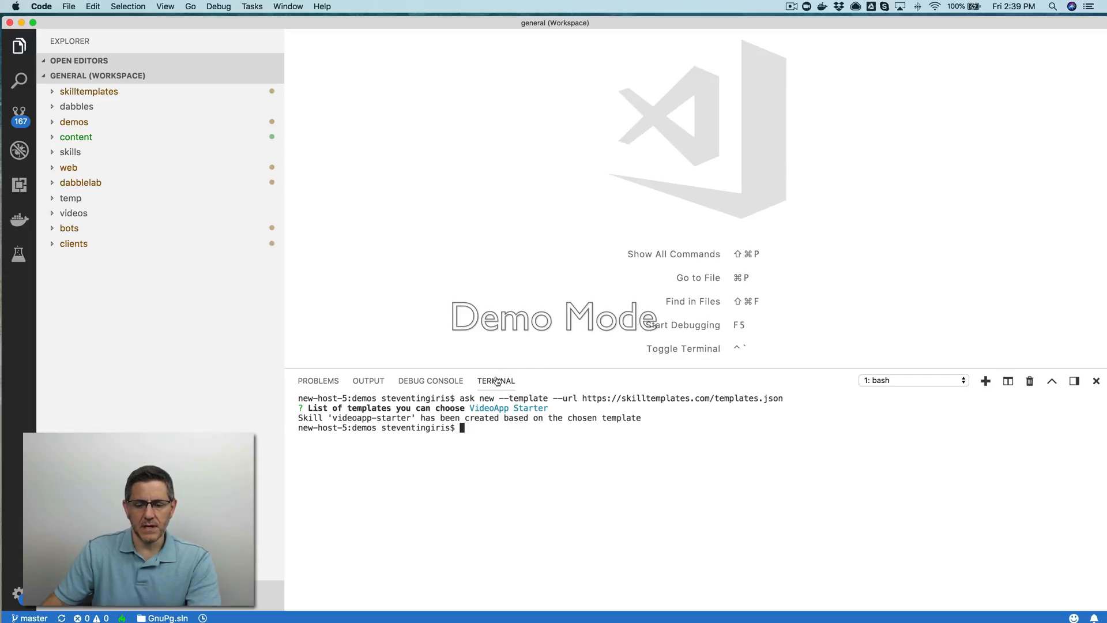
mouse_move(419, 325)
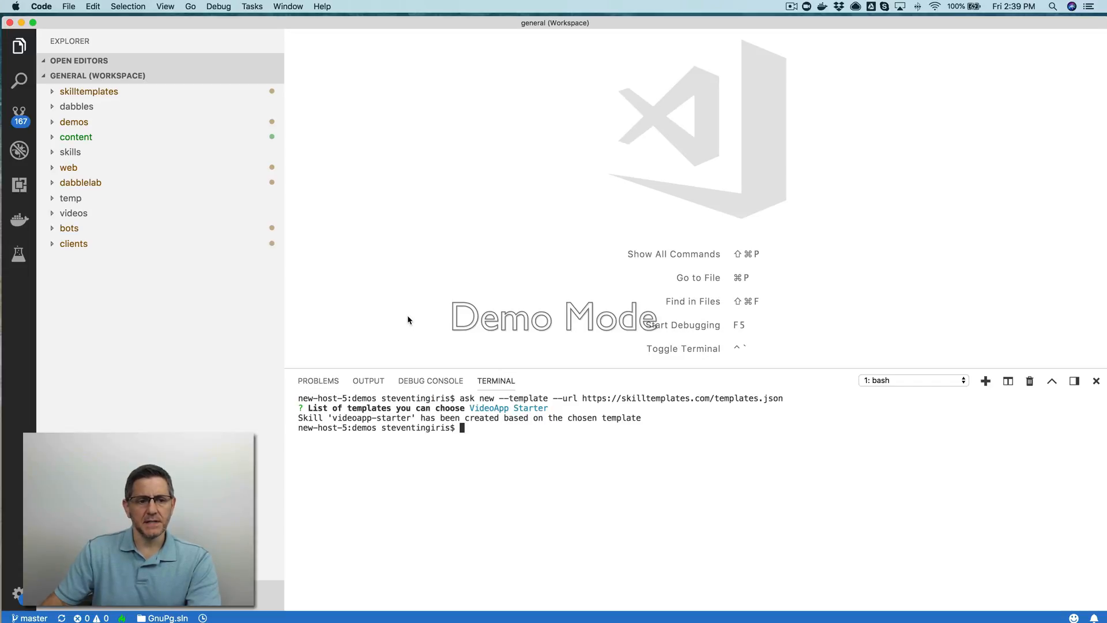
mouse_move(404, 316)
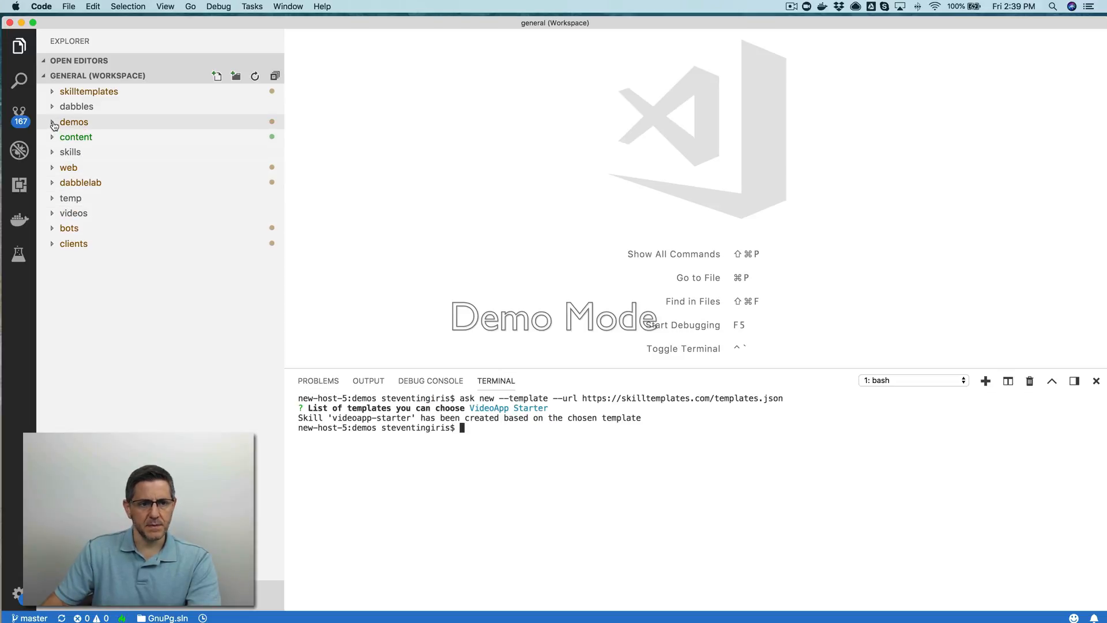
Expand the demos and videoapp-starter folders in the Explorer.
click(74, 121)
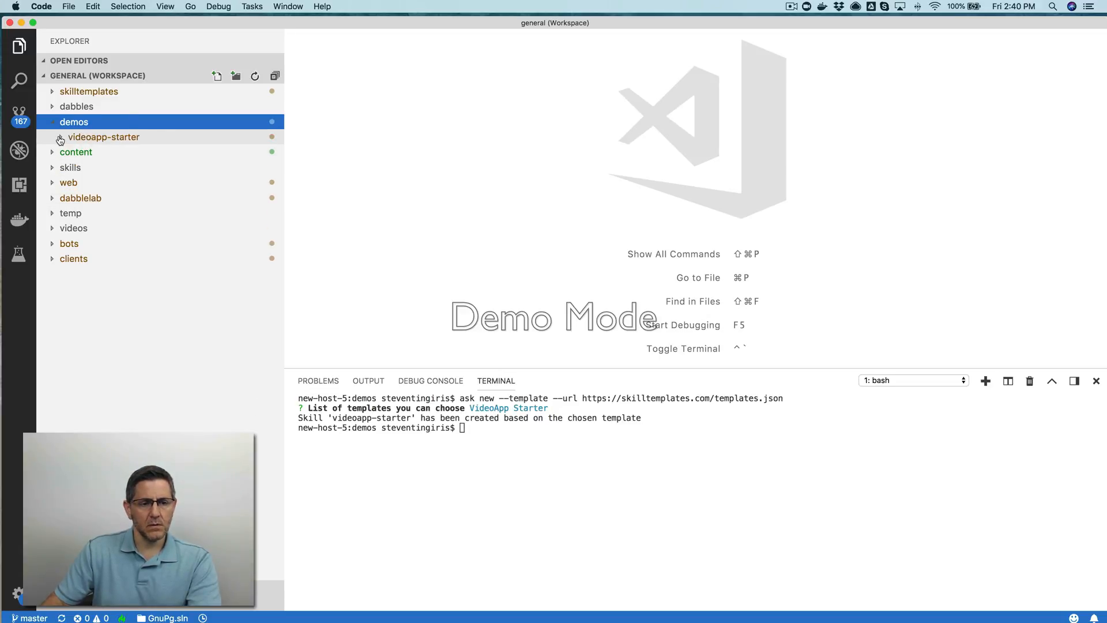
click(104, 137)
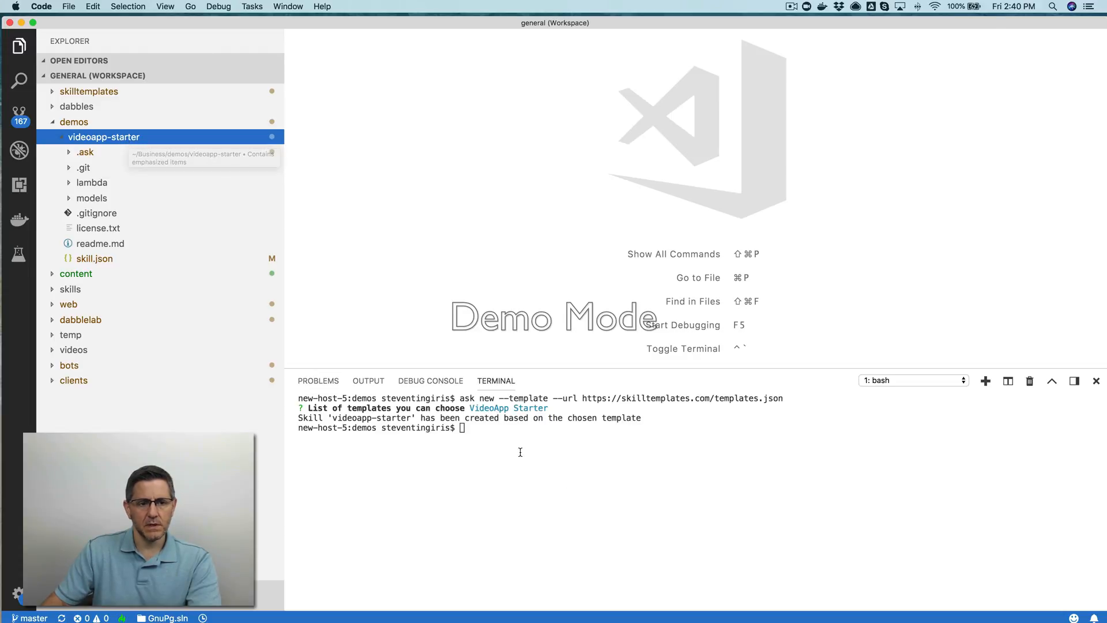
Change into the videoapp-starter folder and list its files with ls.
text(cd)
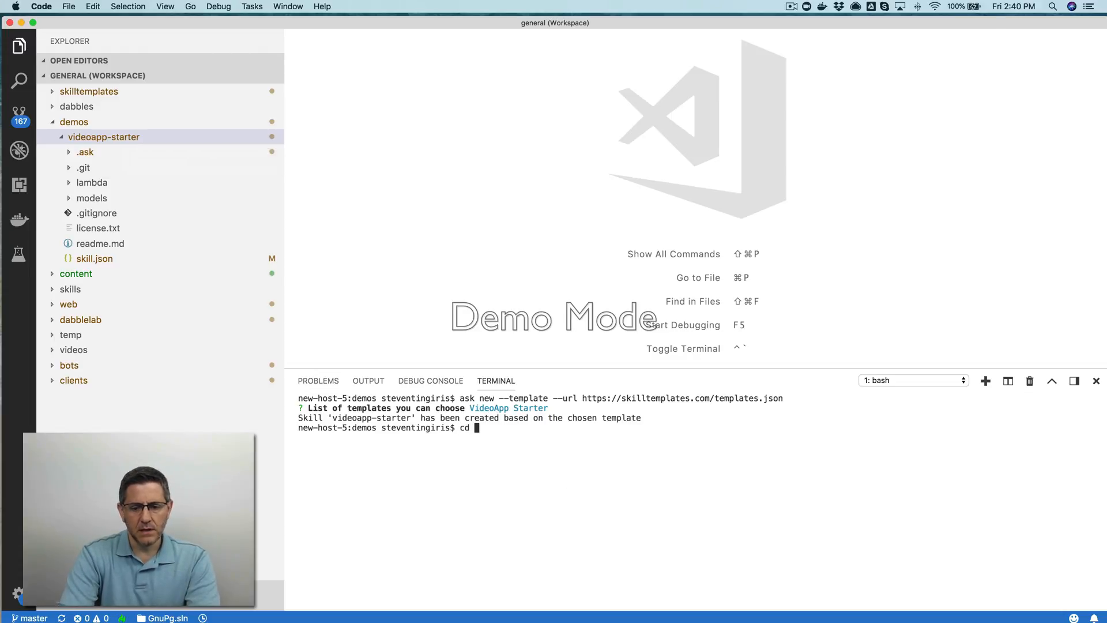
text(video)
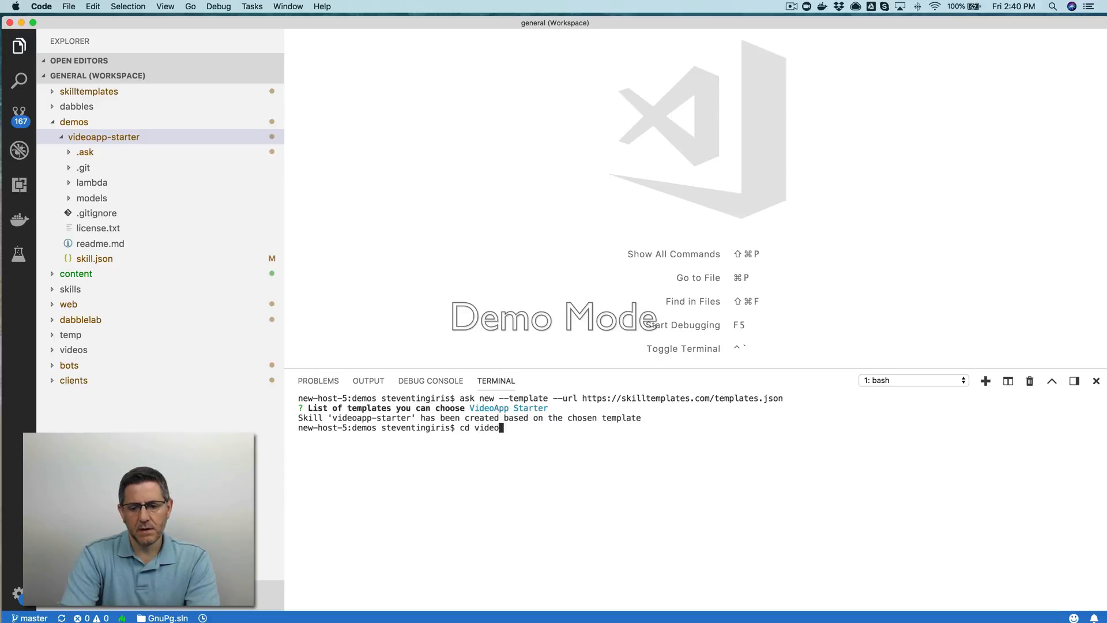
text(app-starter)
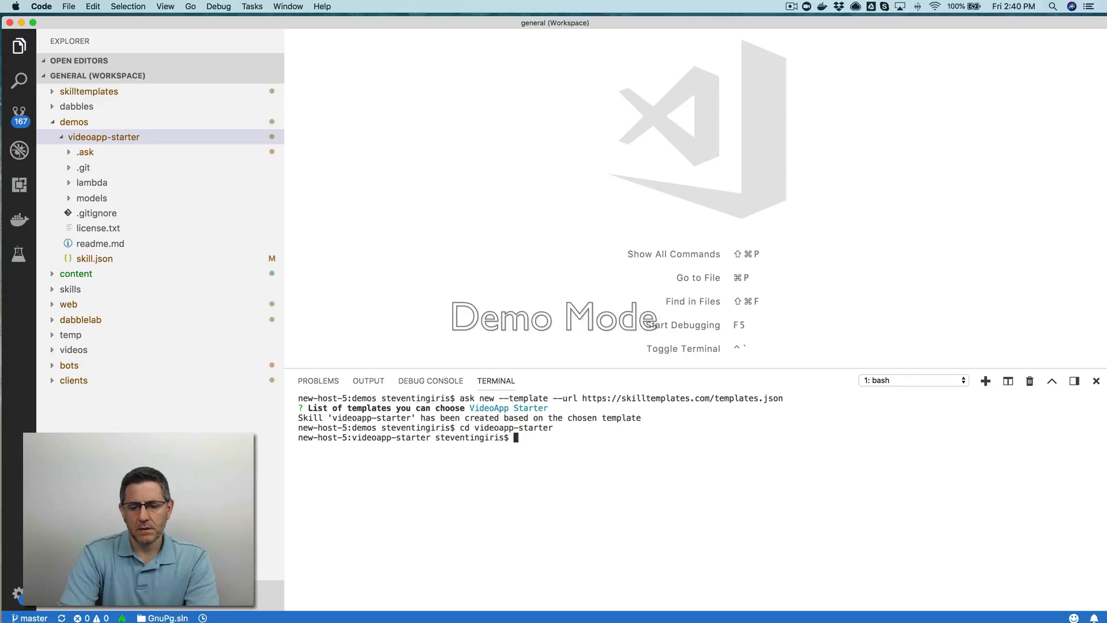
text(ls)
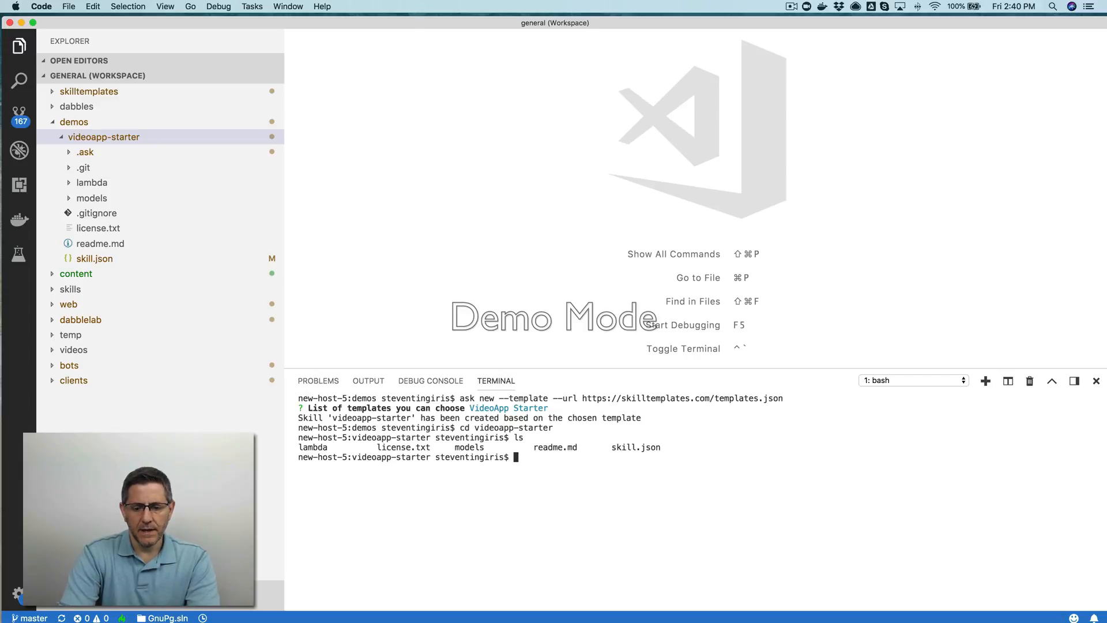
Begin entering the ask deploy command in the terminal.
text(a)
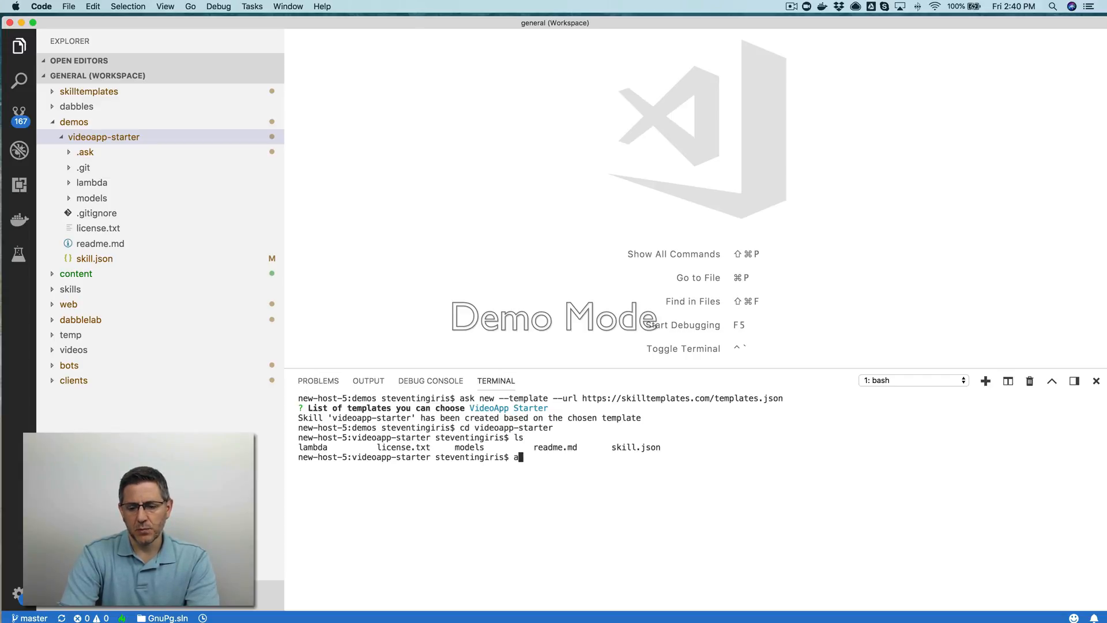
text(sk)
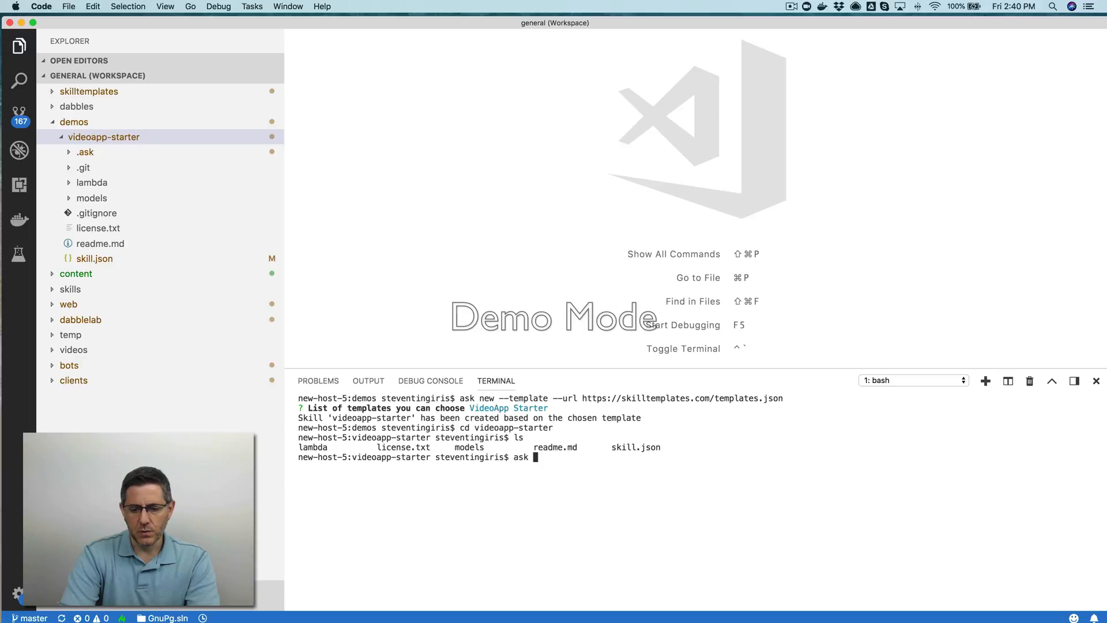
text(deploy)
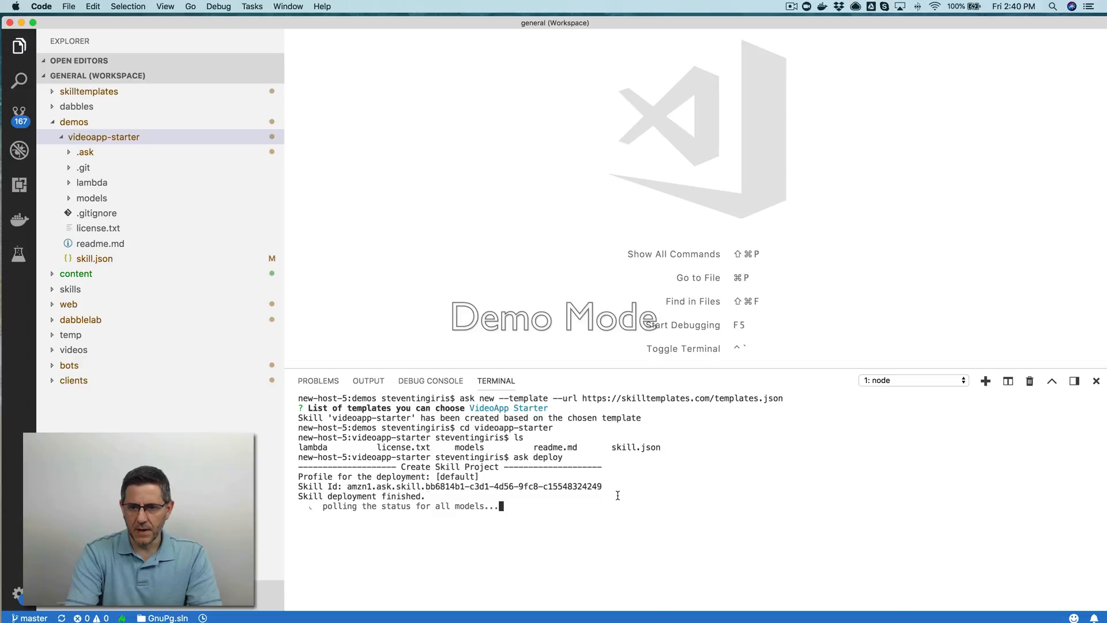
Let ask deploy finish, briefly viewing and dismissing the recent files list.
key(cmd+p)
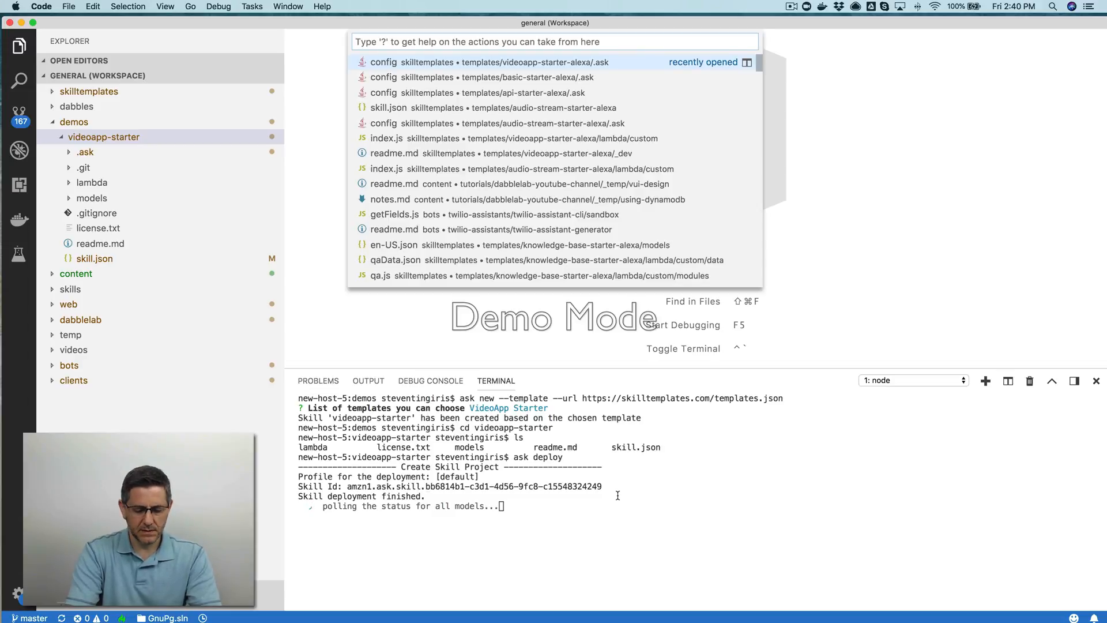
key(Escape)
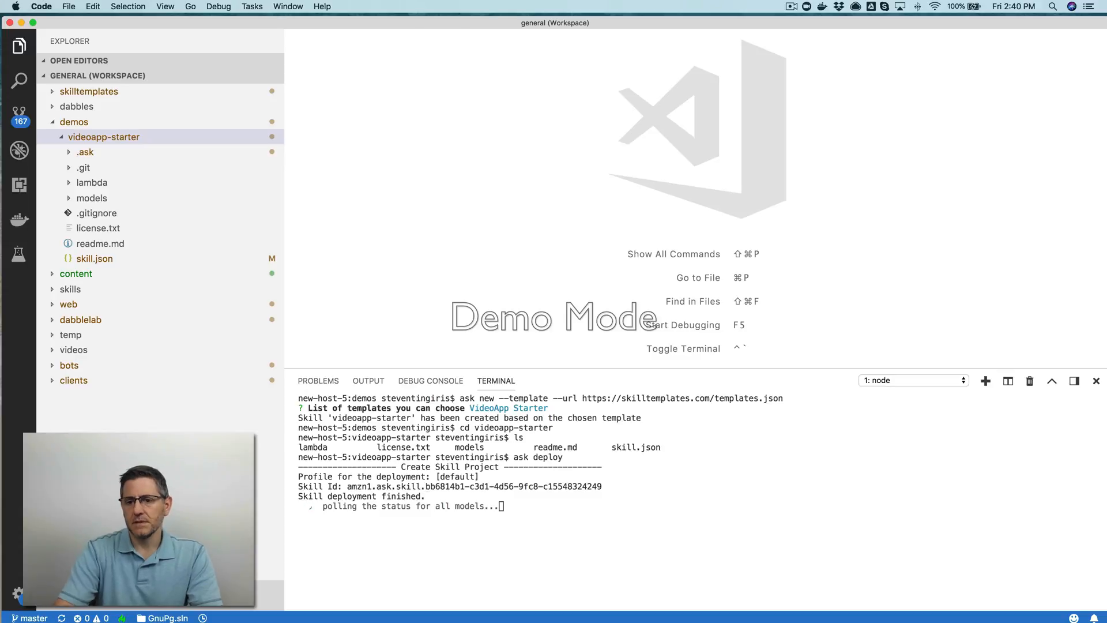
click(792, 6)
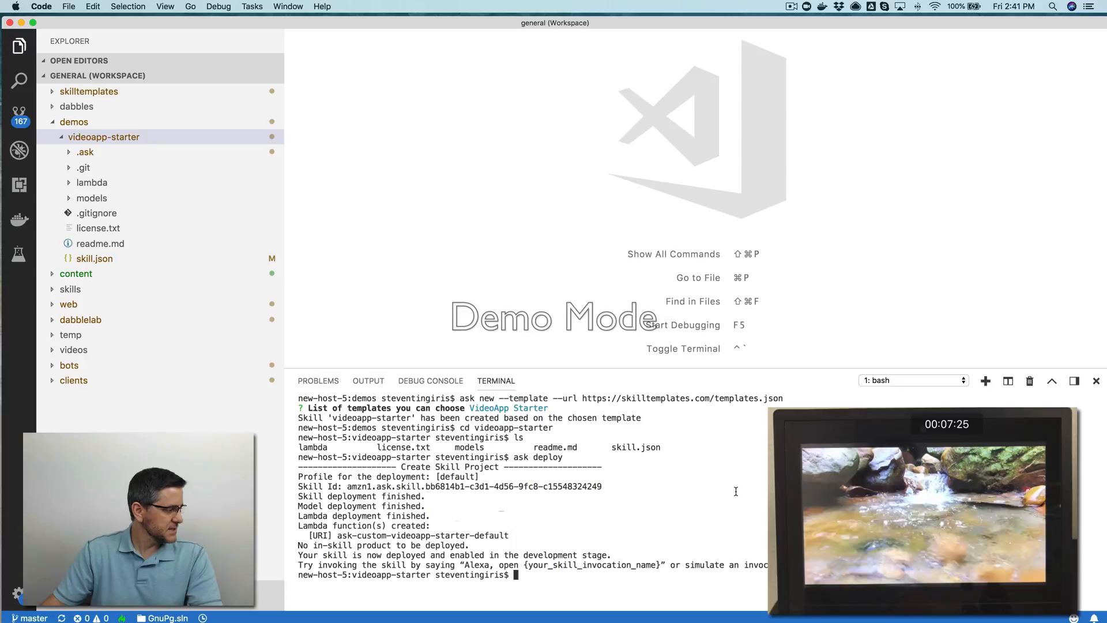
mouse_move(537, 312)
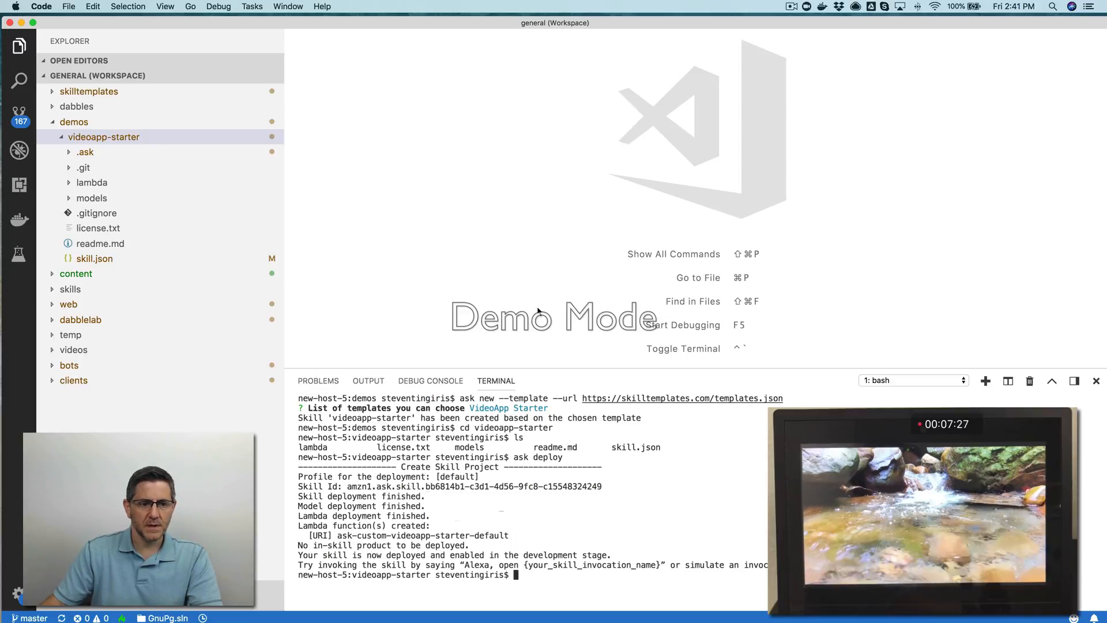
mouse_move(683, 398)
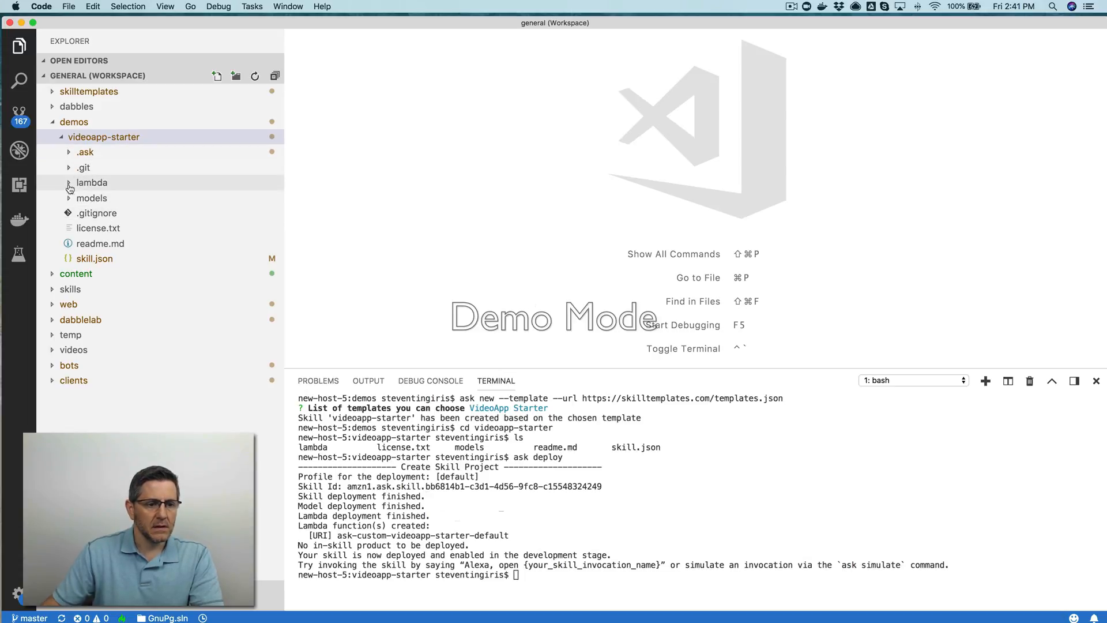
Expand the lambda folder and open lambda/custom/index.js in the editor.
click(92, 182)
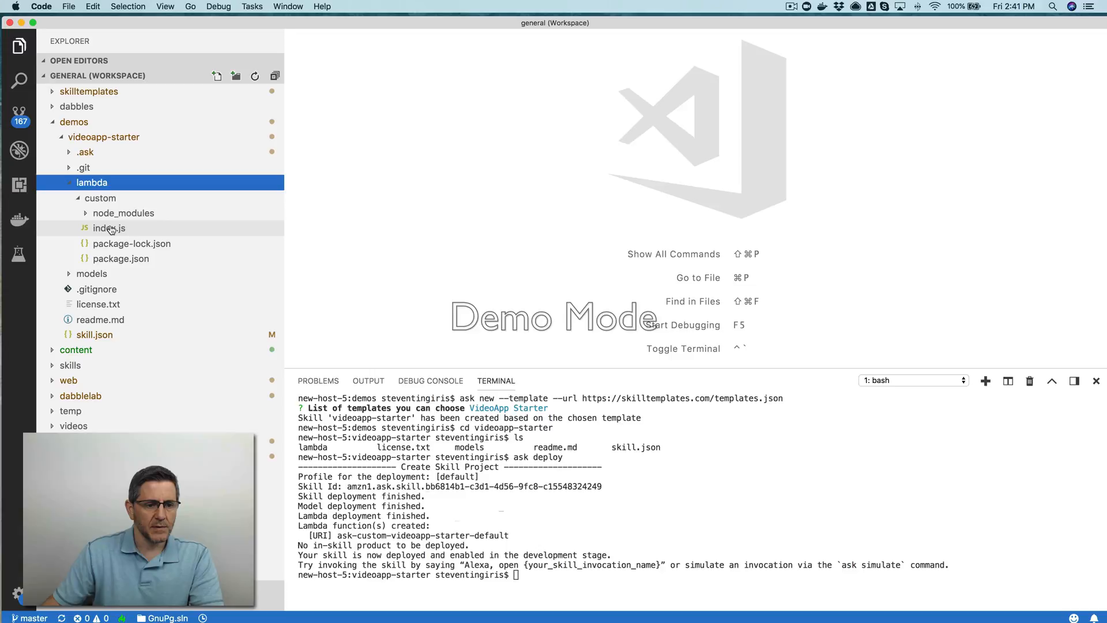
double_click(109, 228)
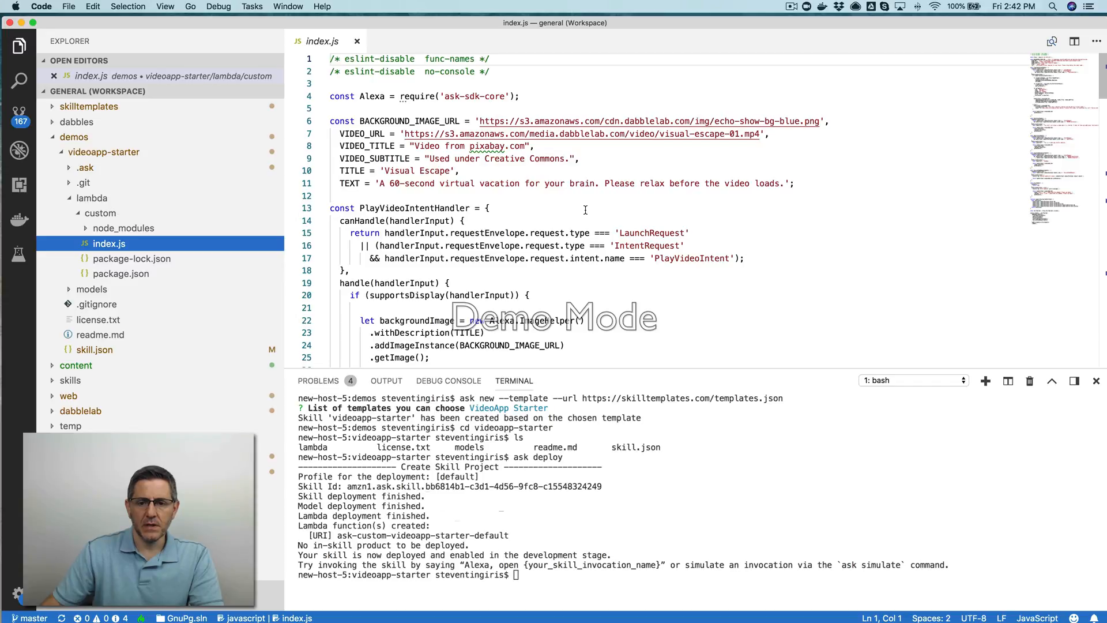
scroll(down, 3)
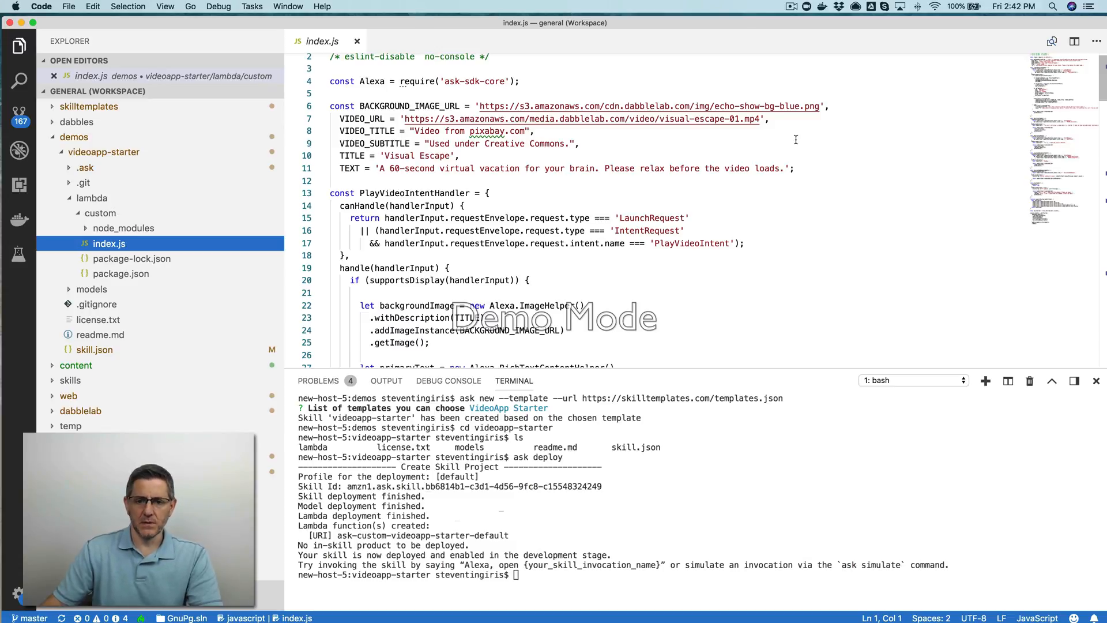
mouse_move(743, 148)
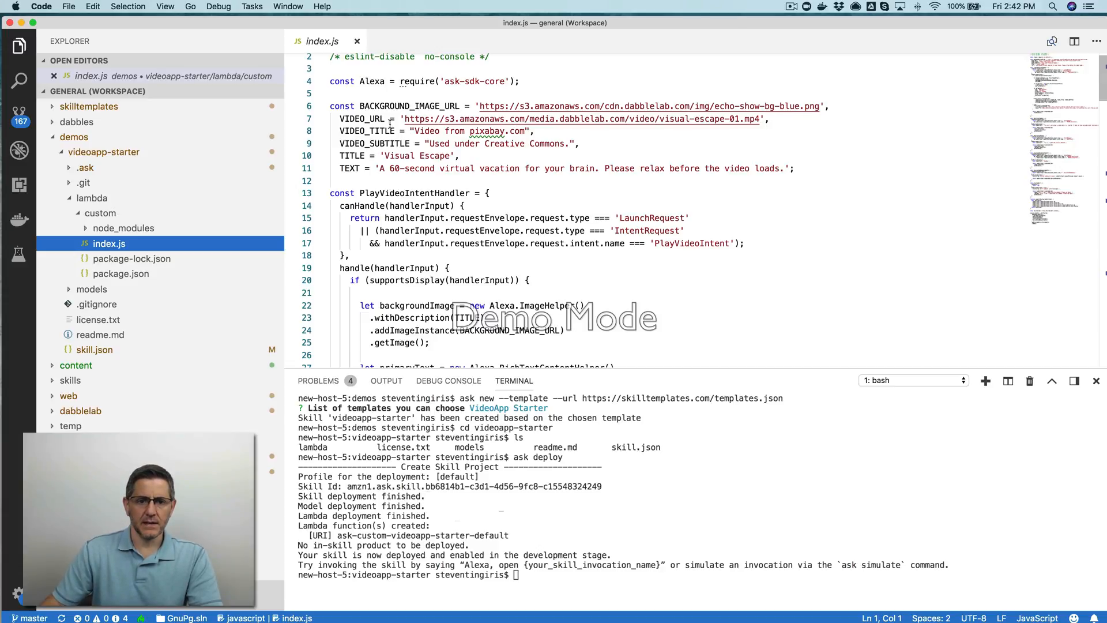
drag(405, 118, 534, 131)
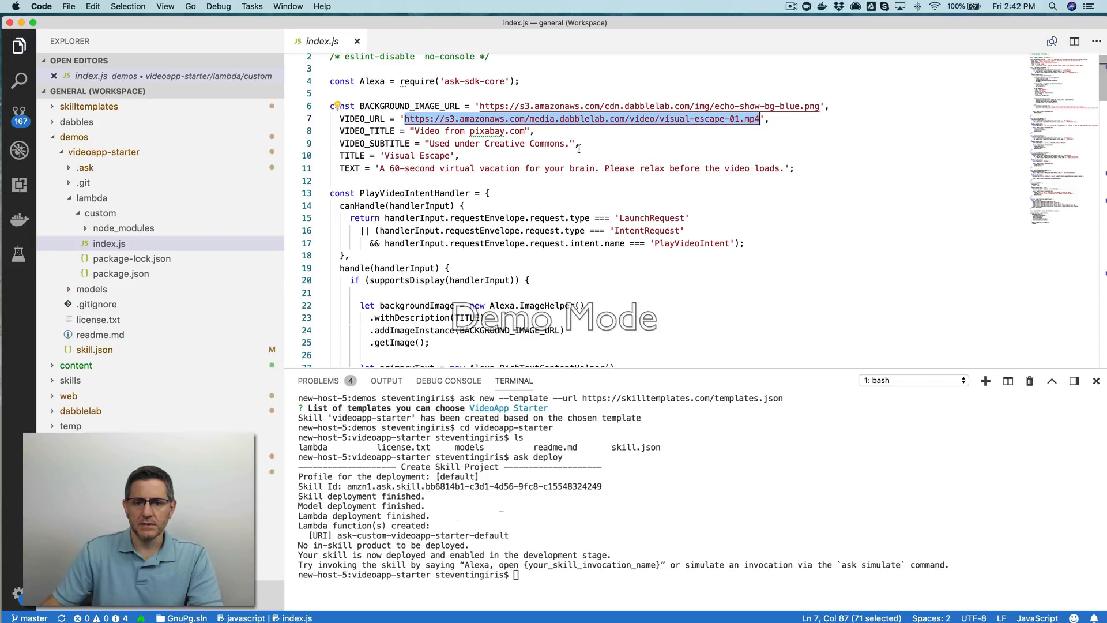
mouse_move(625, 135)
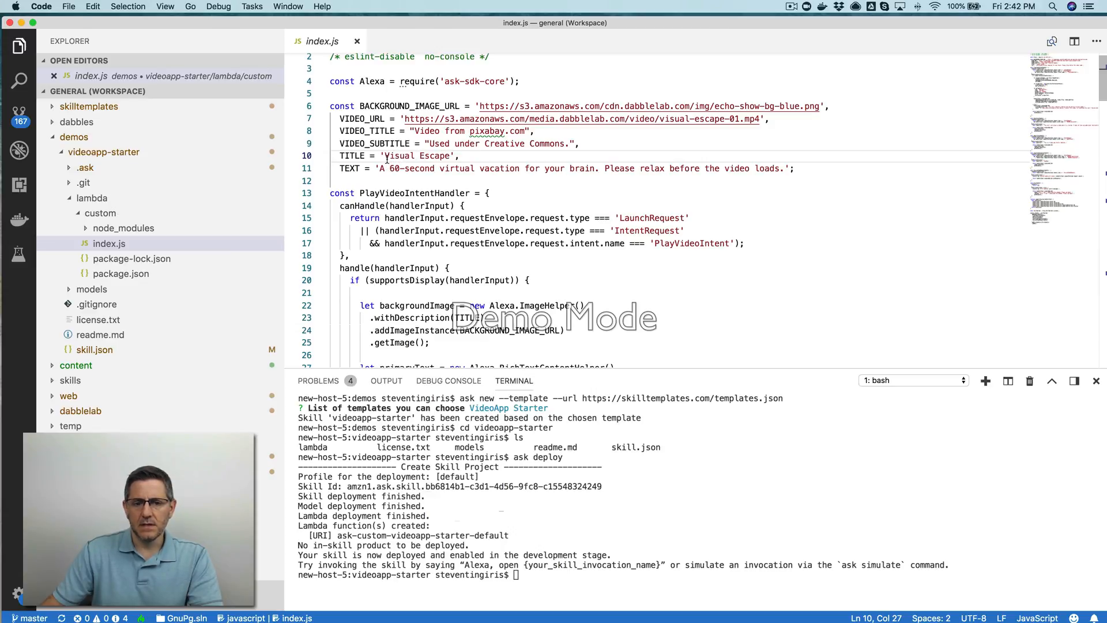
double_click(406, 155)
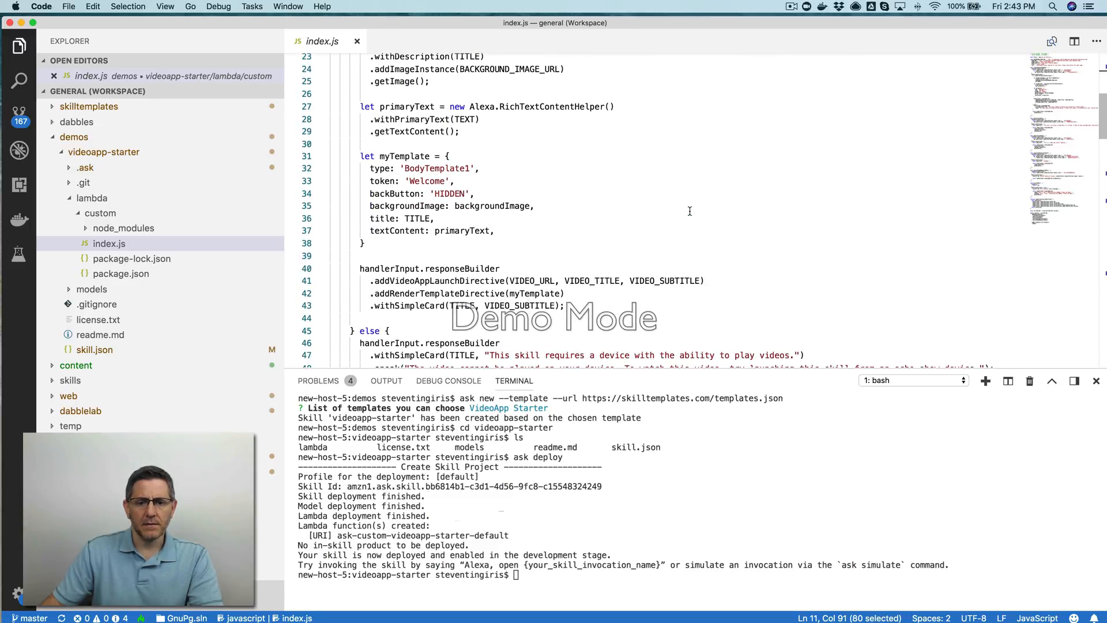
scroll(down, 3)
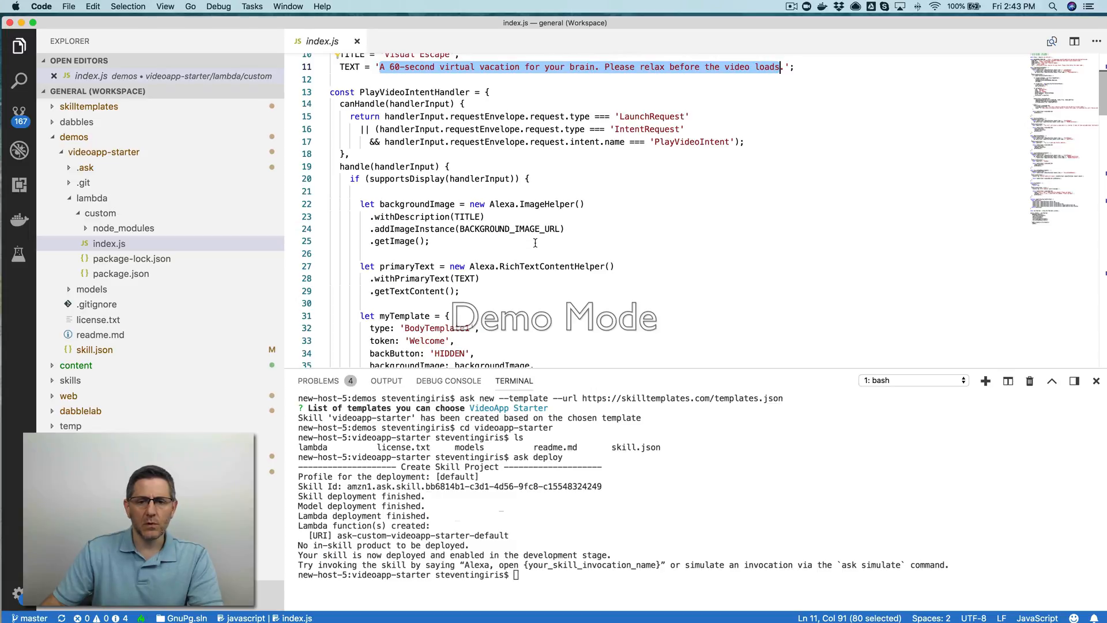
scroll(down, 3)
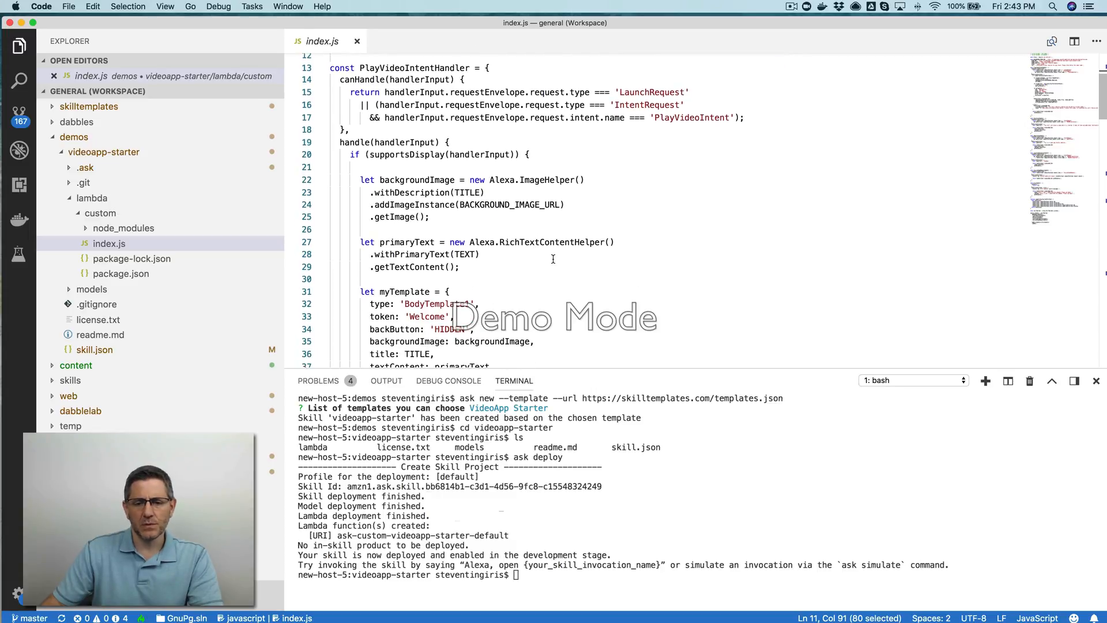
scroll(down, 3)
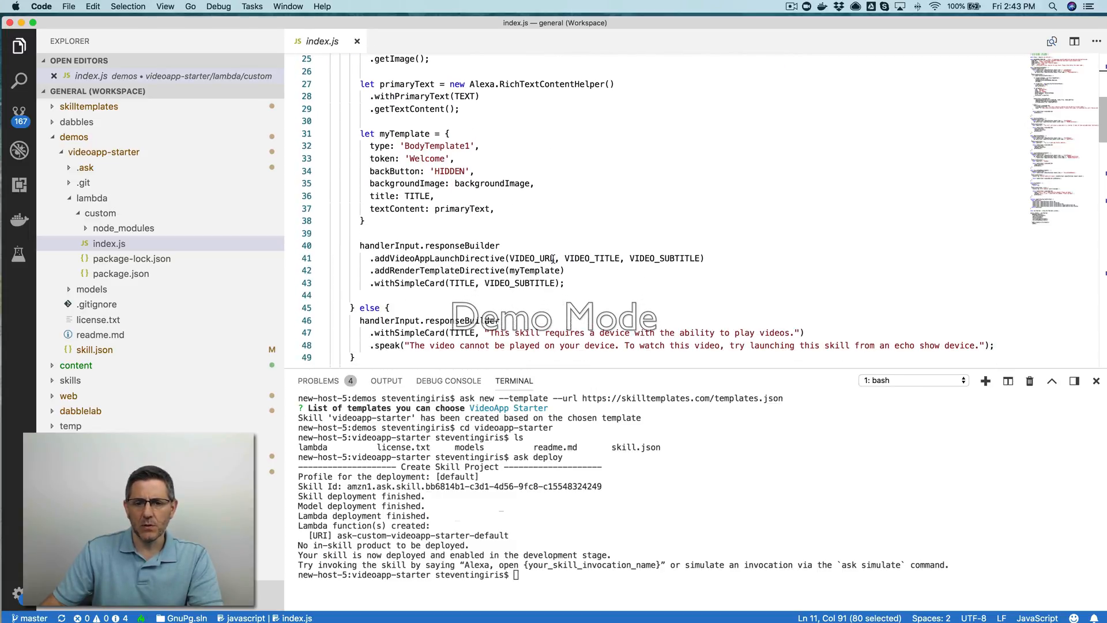
scroll(down, 3)
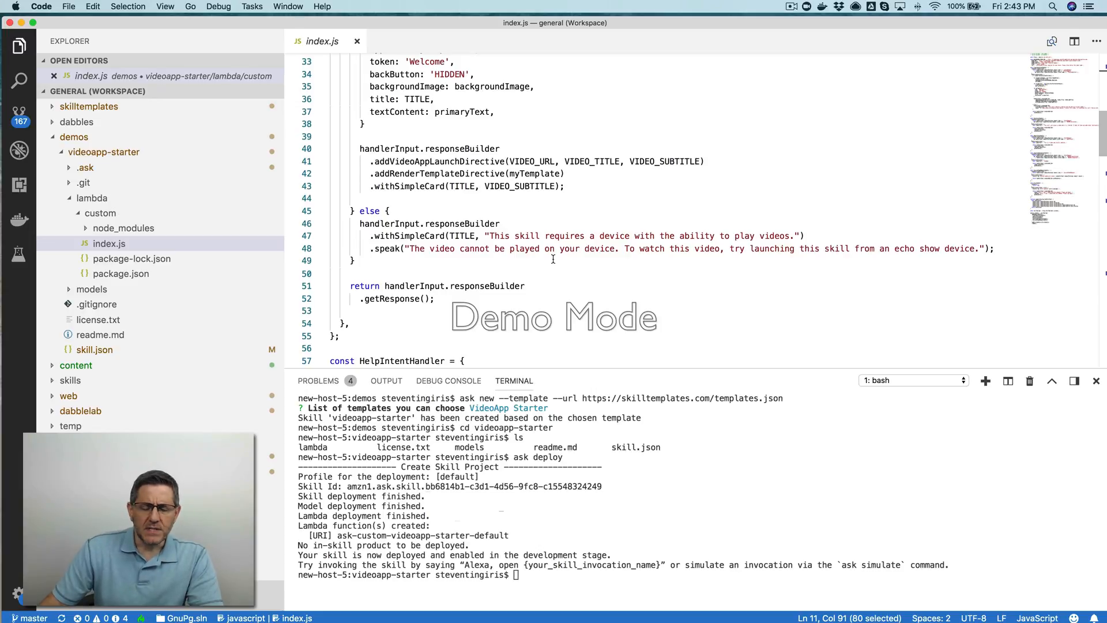
scroll(down, 3)
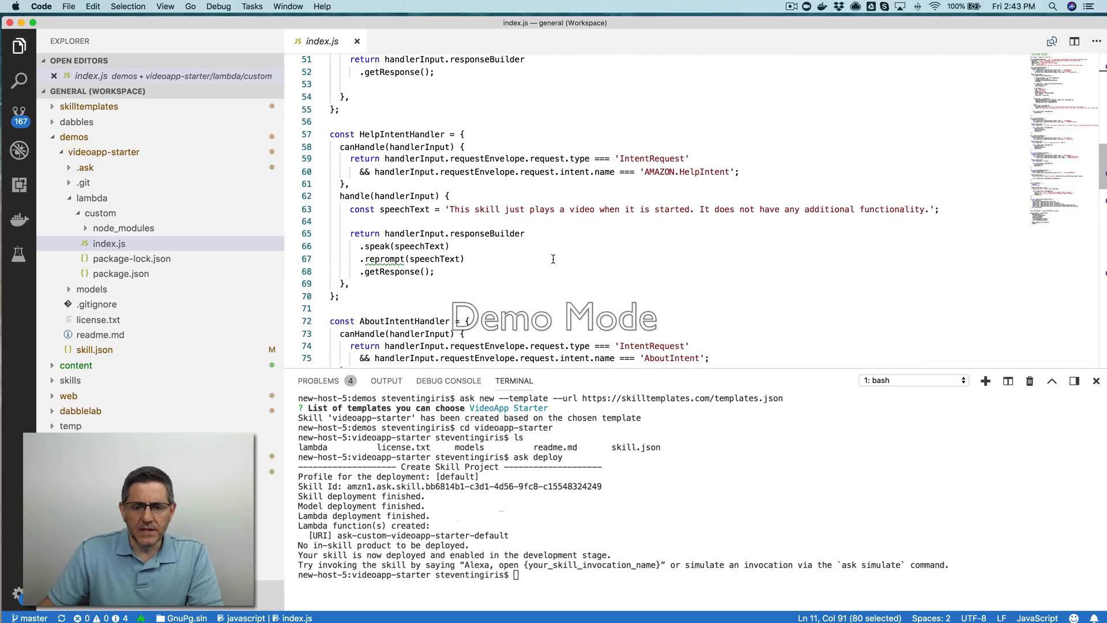
scroll(down, 3)
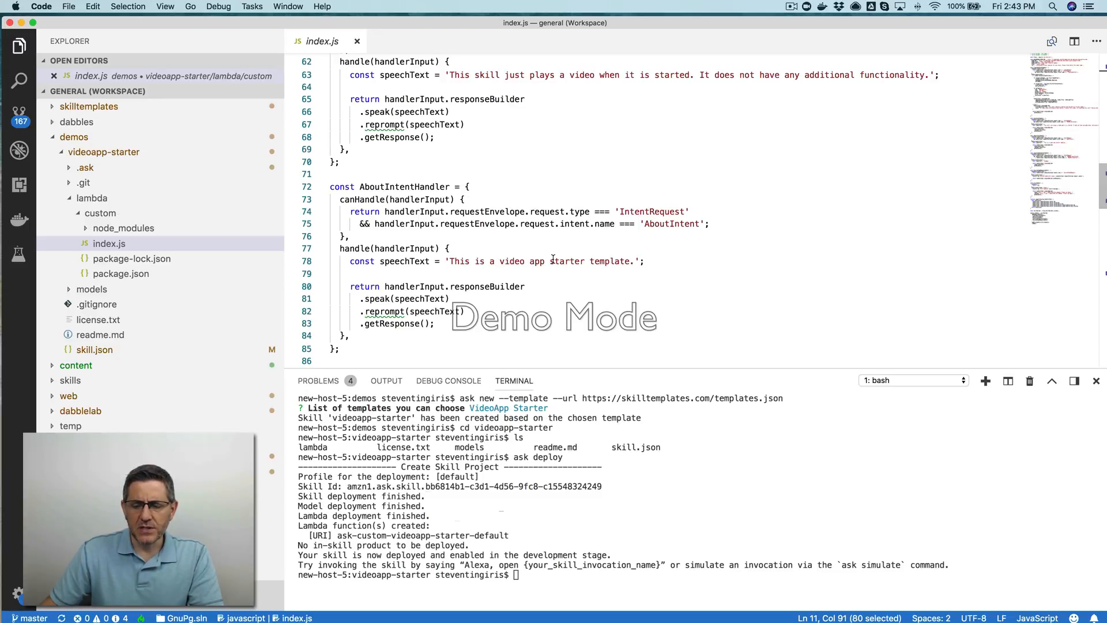
scroll(down, 3)
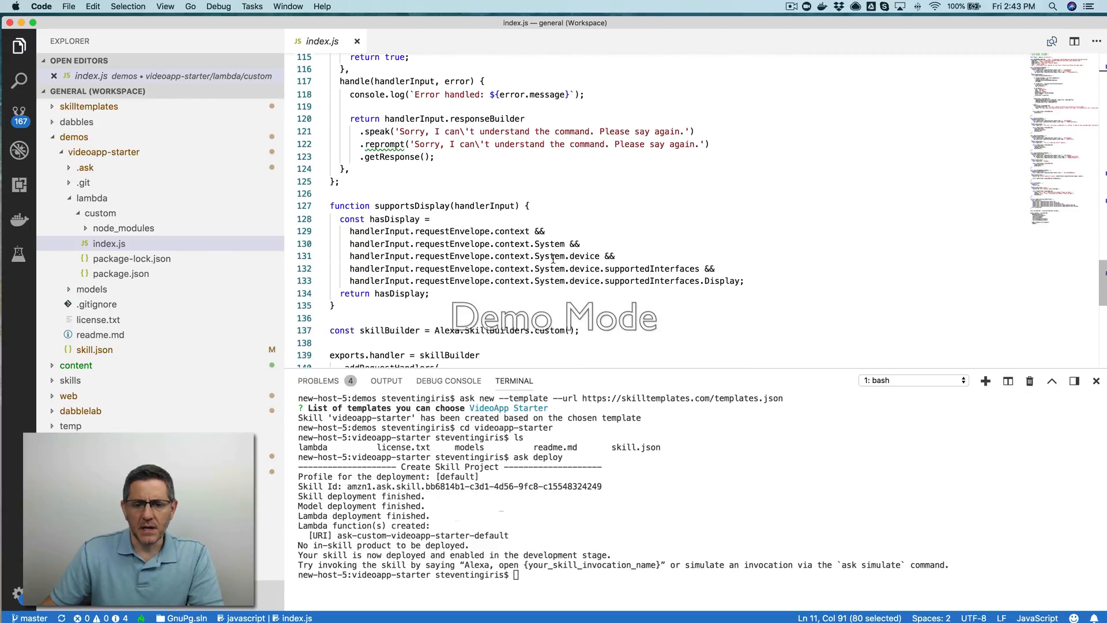
scroll(down, 3)
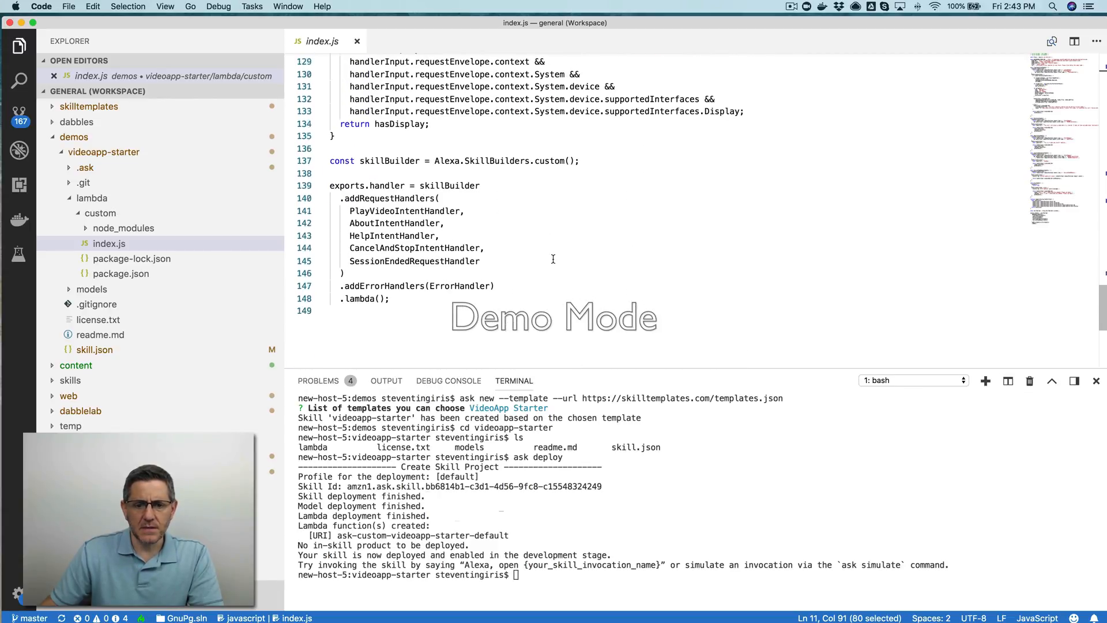